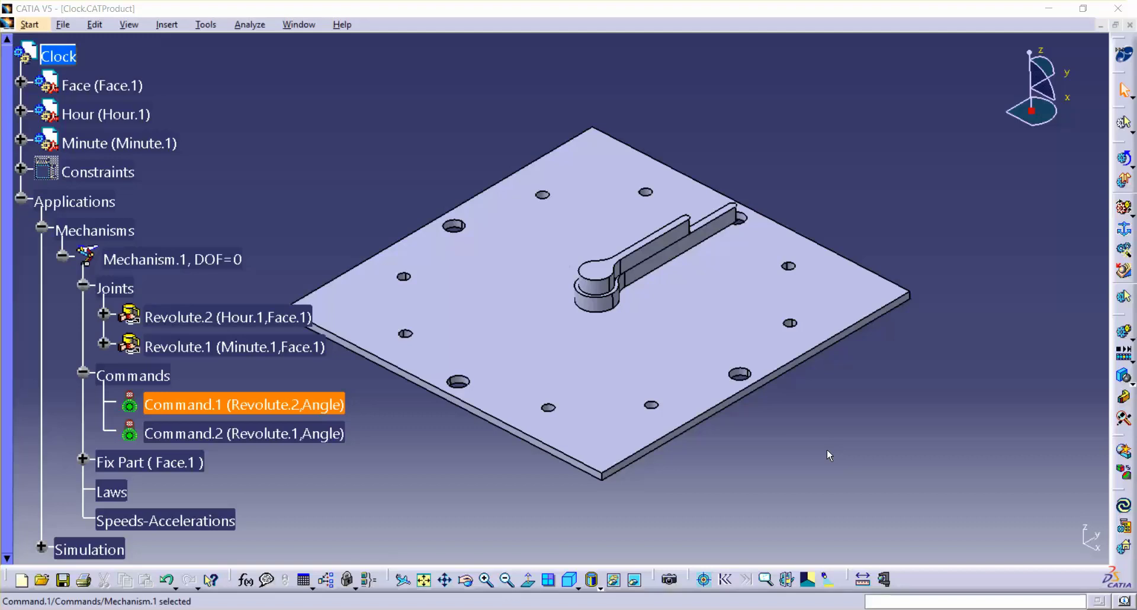
mouse_move(484, 524)
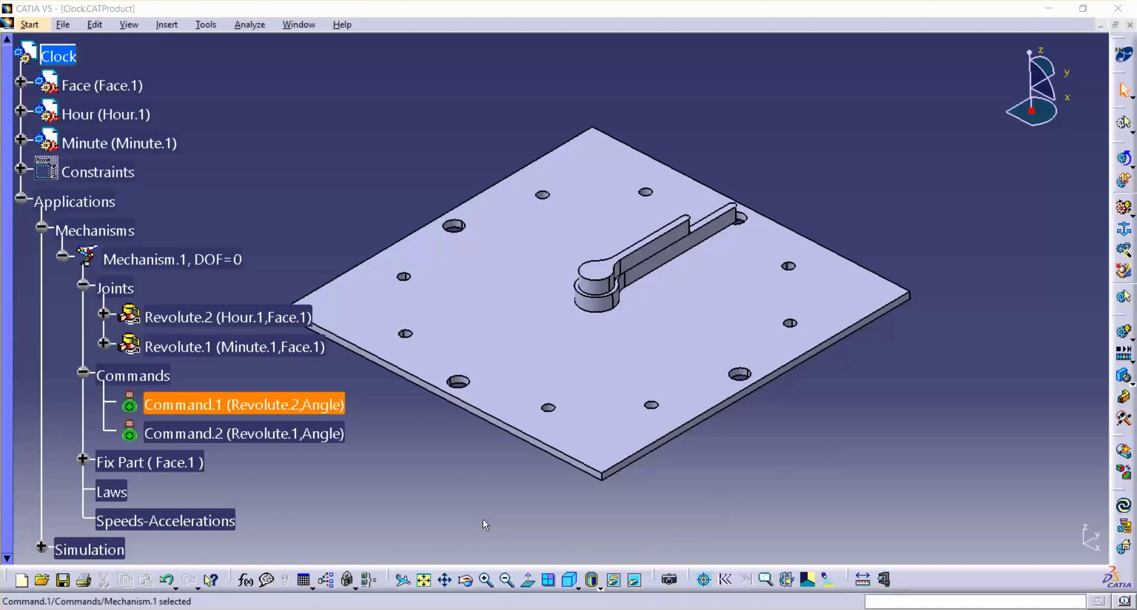
mouse_move(488, 538)
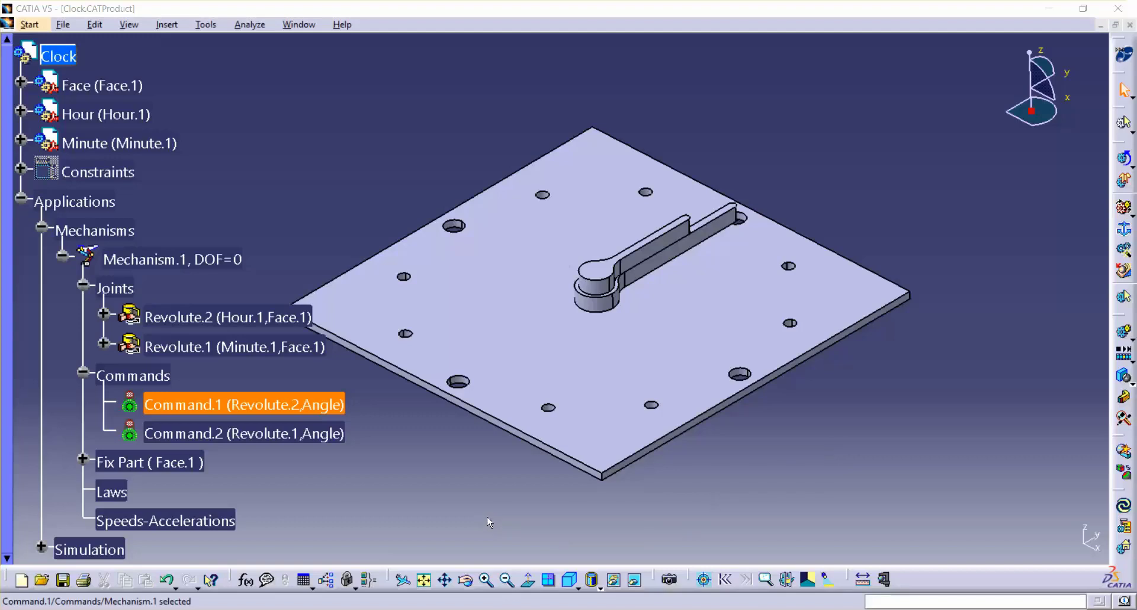
mouse_move(503, 523)
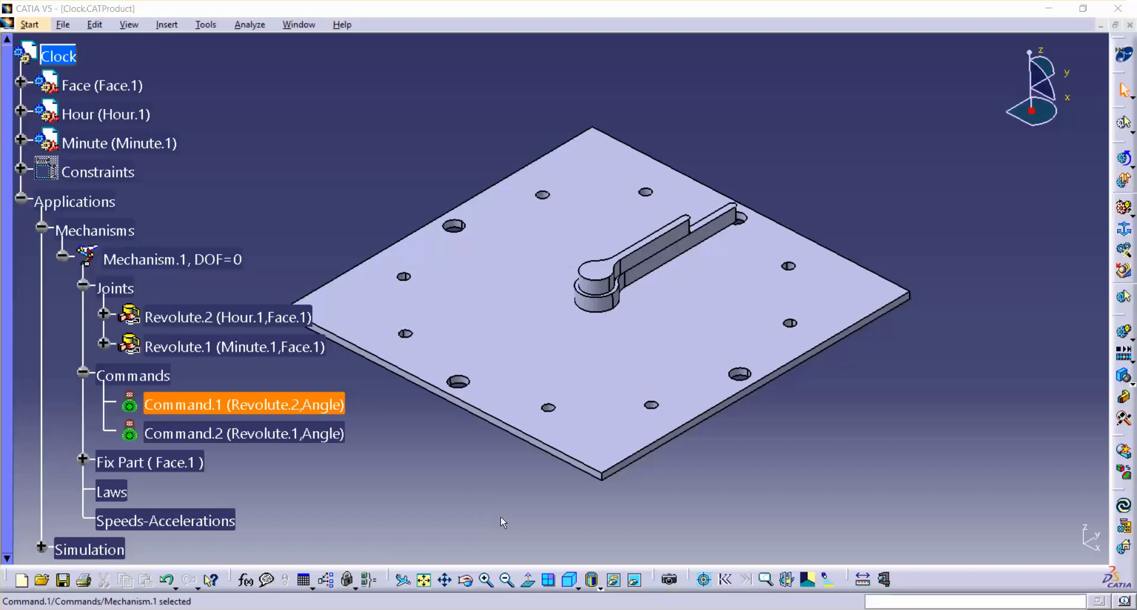
mouse_move(569, 515)
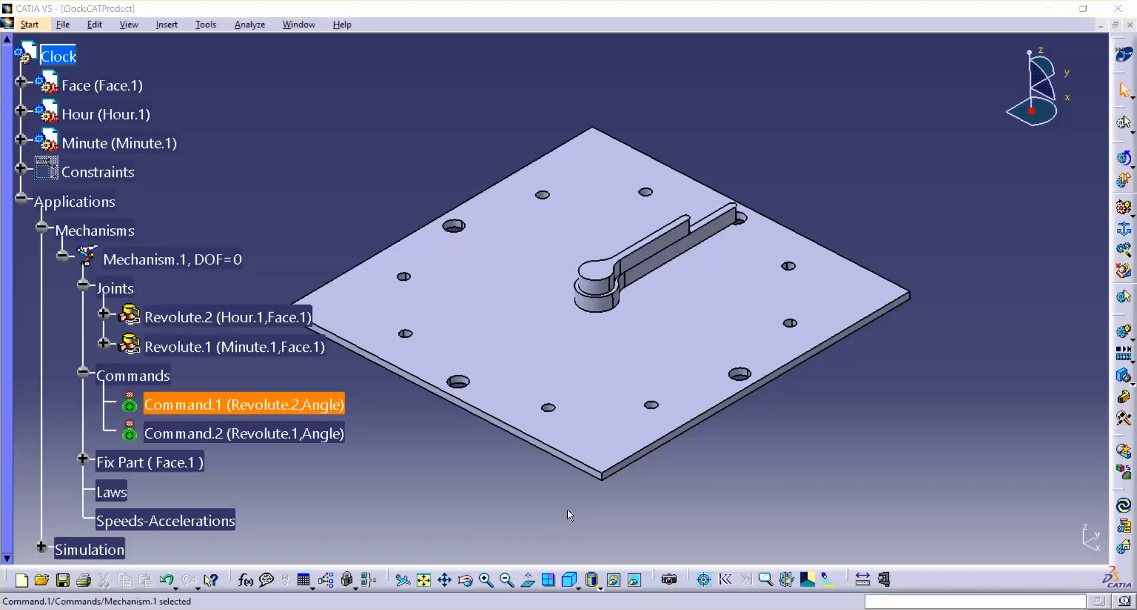
mouse_move(1048, 211)
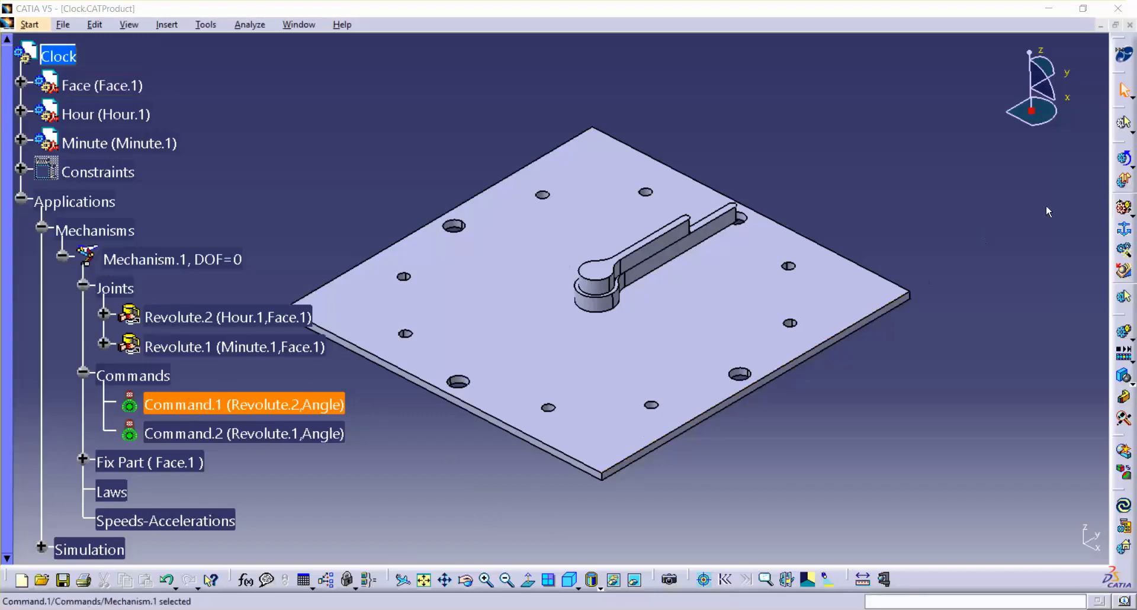
mouse_move(1124, 160)
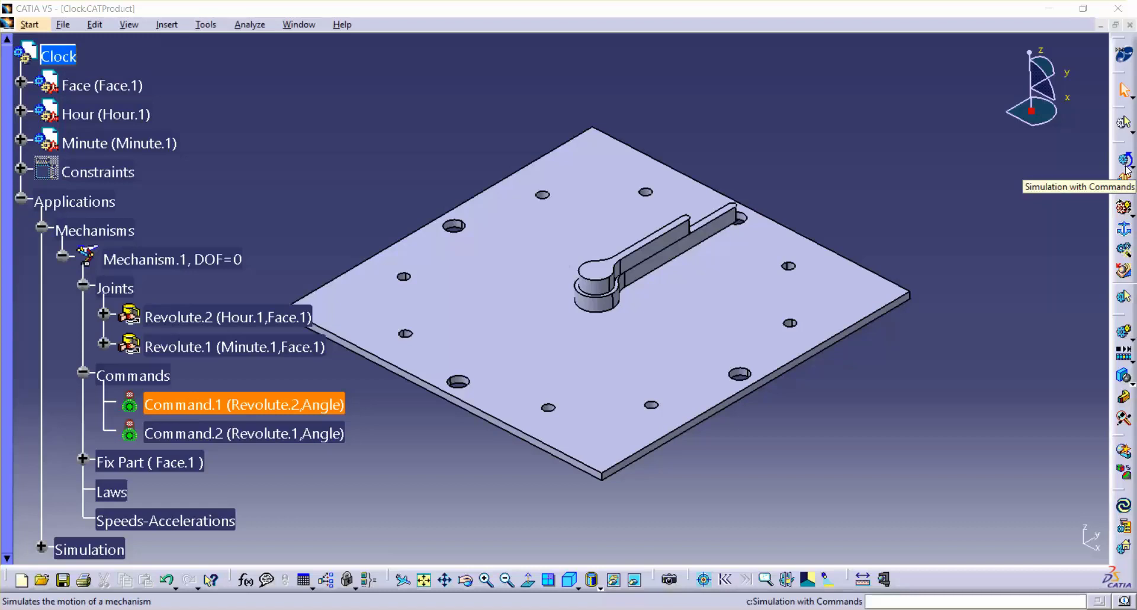
Test the mechanism by turning the hour hand to about 72° and the minute hand to 79°, then reset
click(1125, 158)
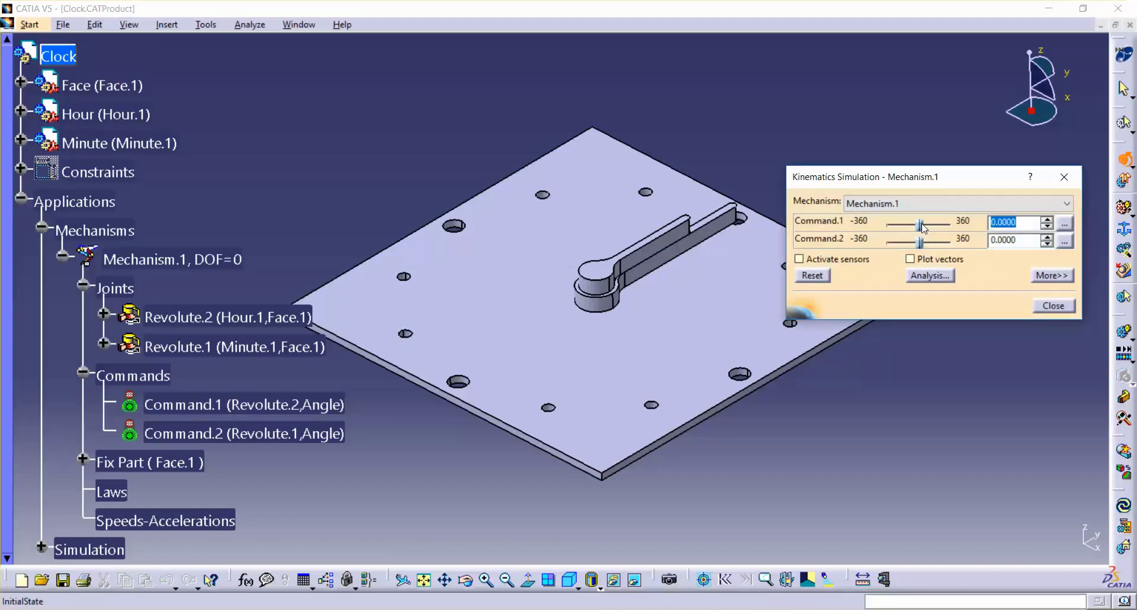
drag(923, 223, 927, 222)
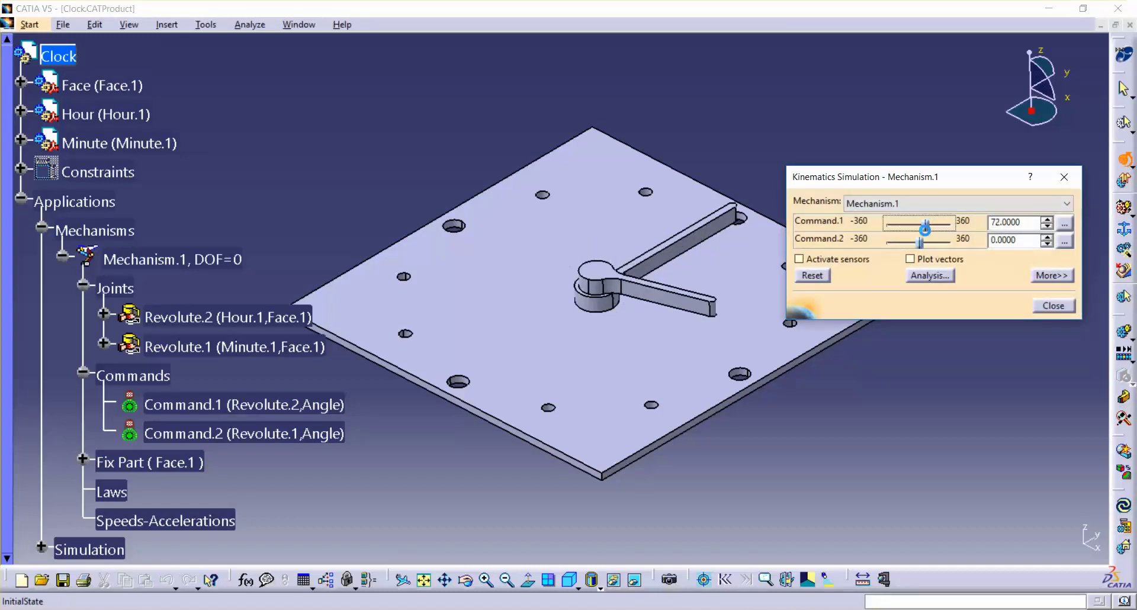
drag(924, 232, 928, 231)
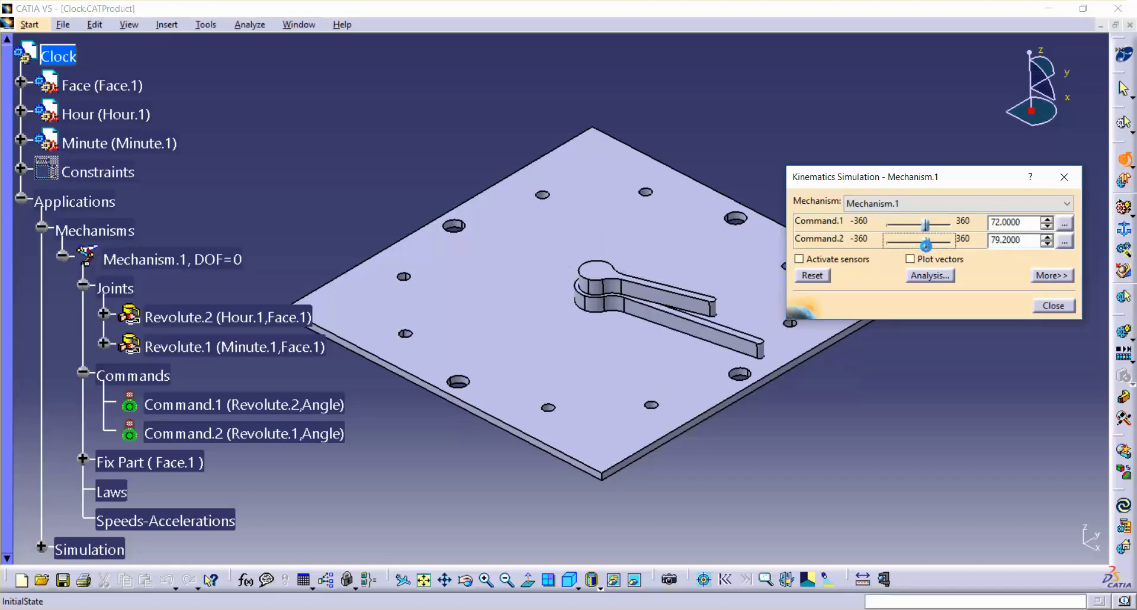
click(812, 275)
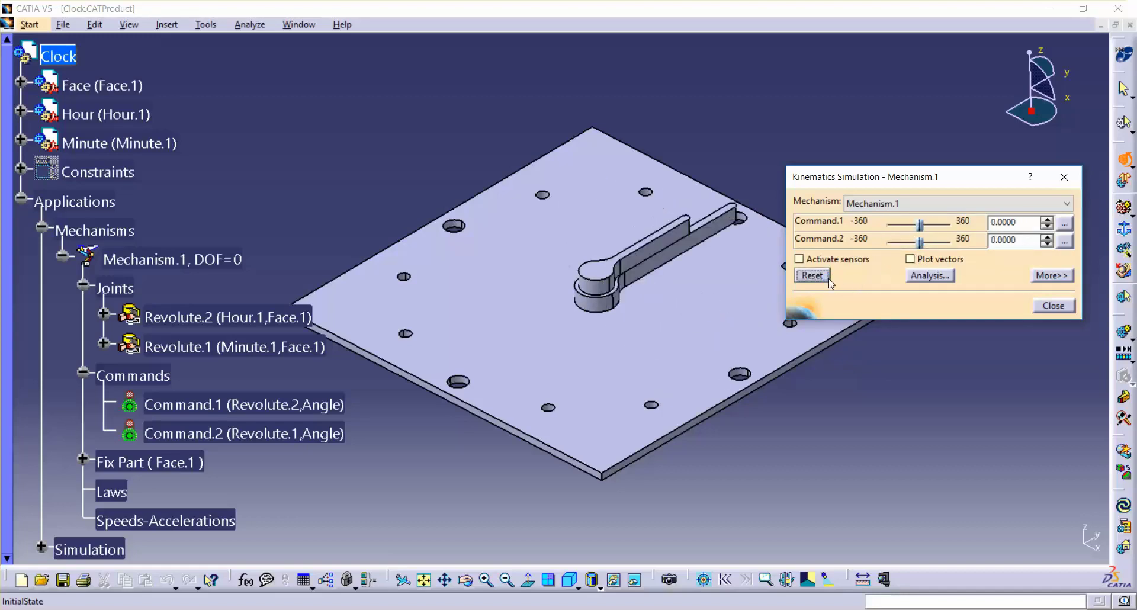
click(1053, 305)
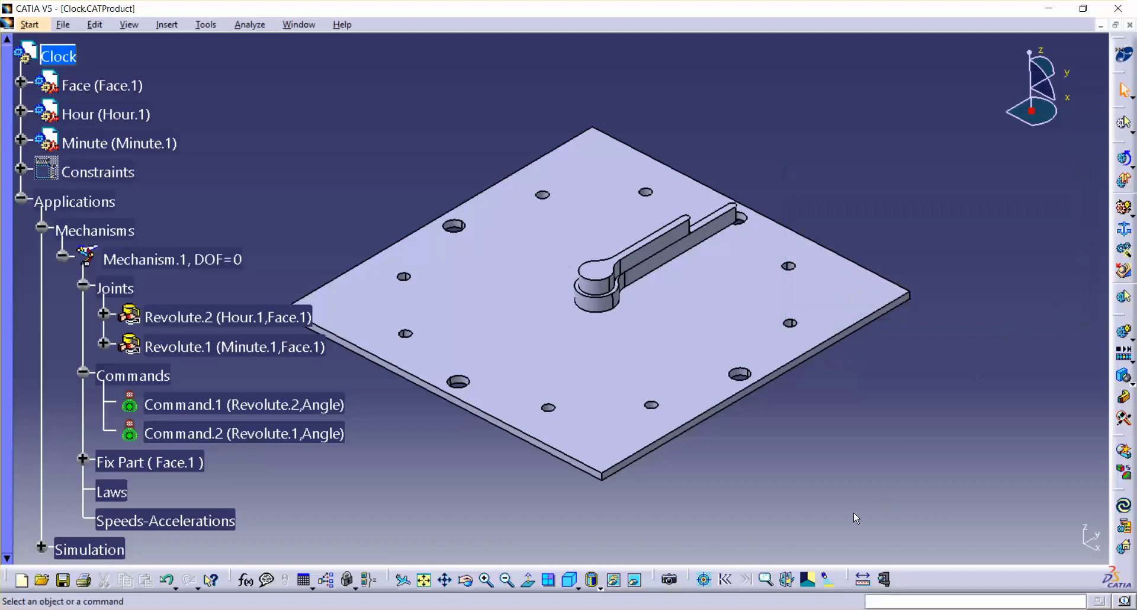
mouse_move(432, 457)
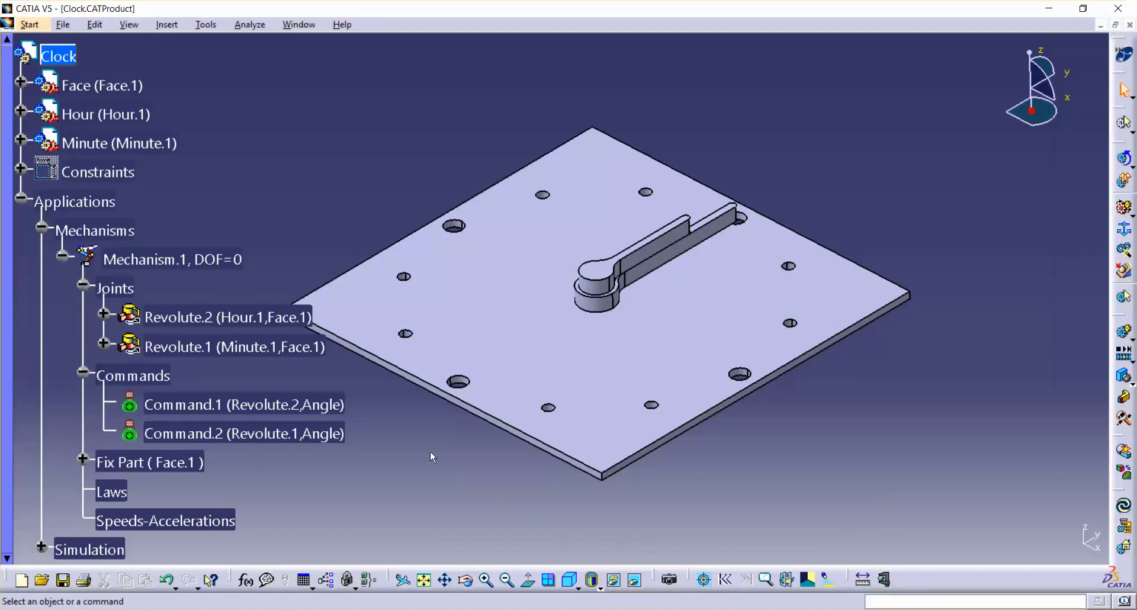
mouse_move(368, 399)
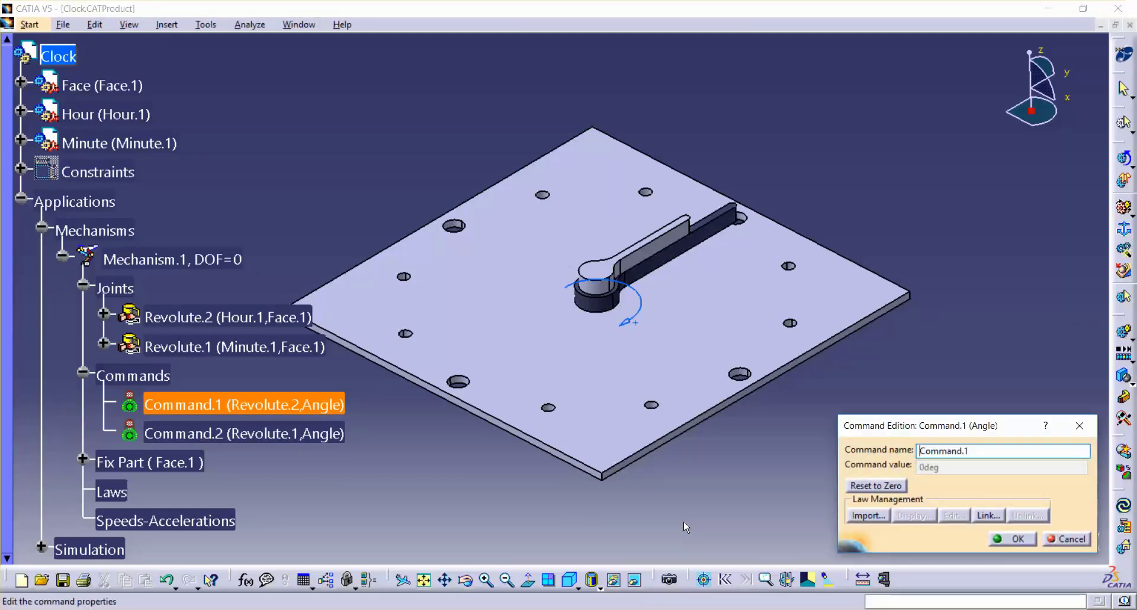
mouse_move(932, 474)
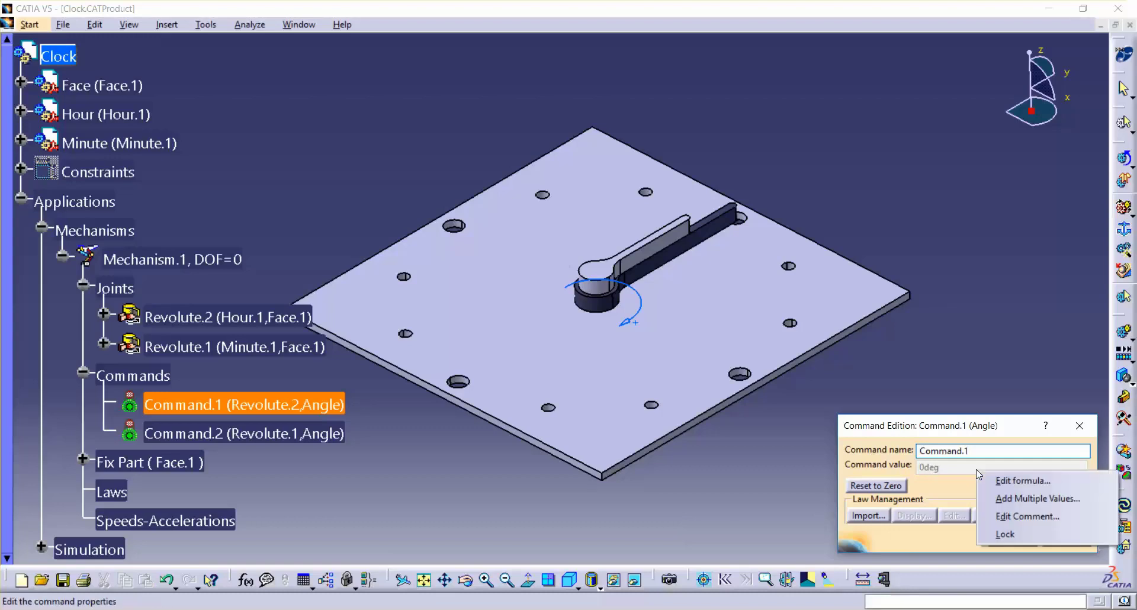
mouse_move(1006, 489)
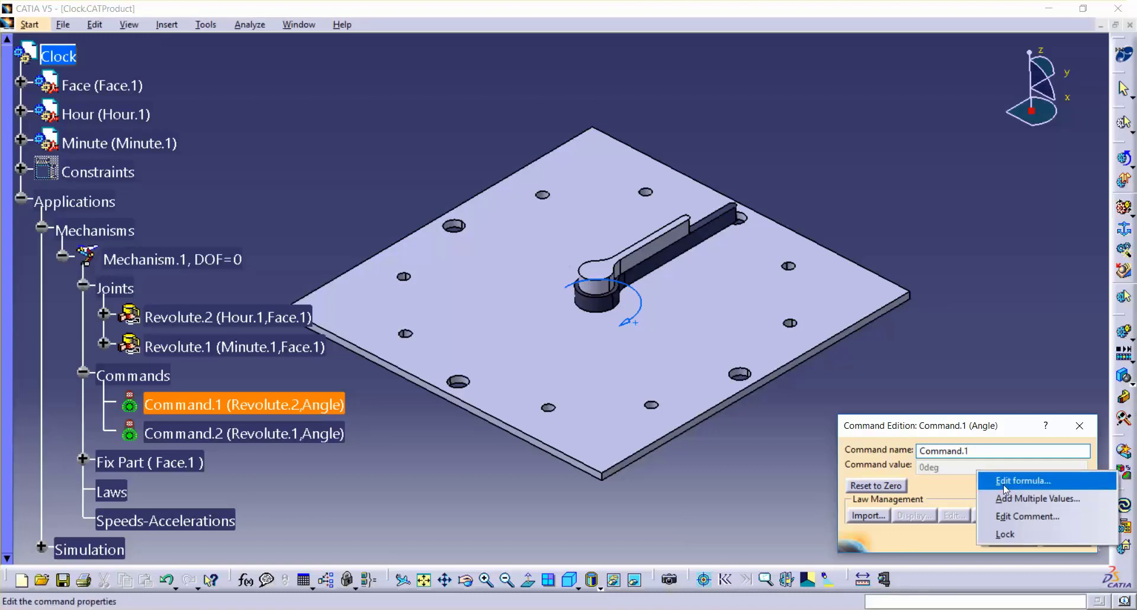
Start Command.1's angle formula with Mechanism.1\KINTime from the Time parameters
click(1022, 481)
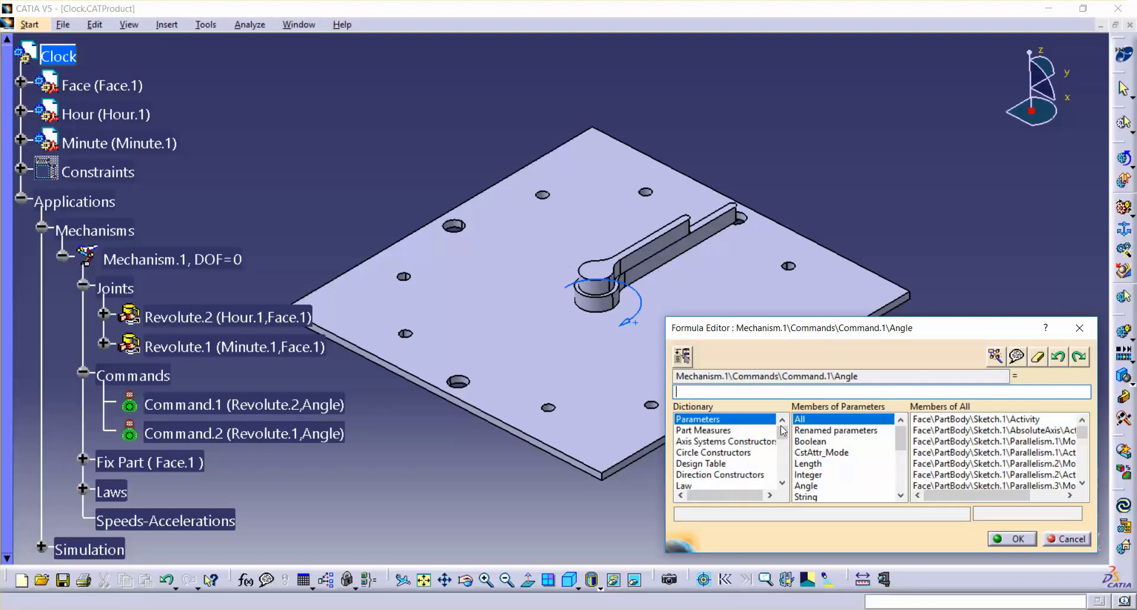
mouse_move(837, 412)
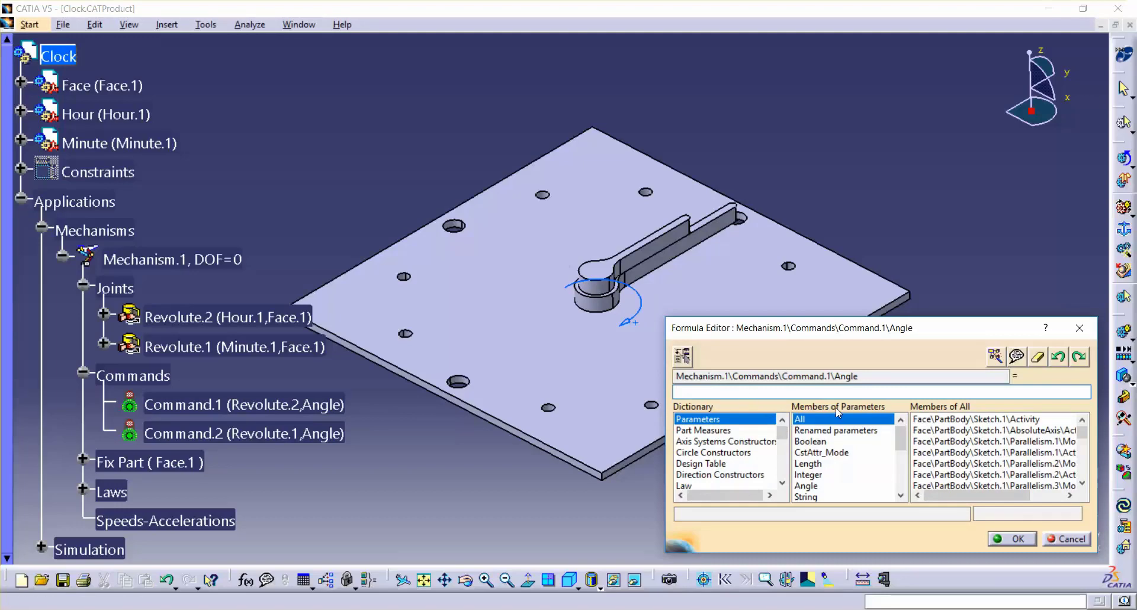
mouse_move(903, 441)
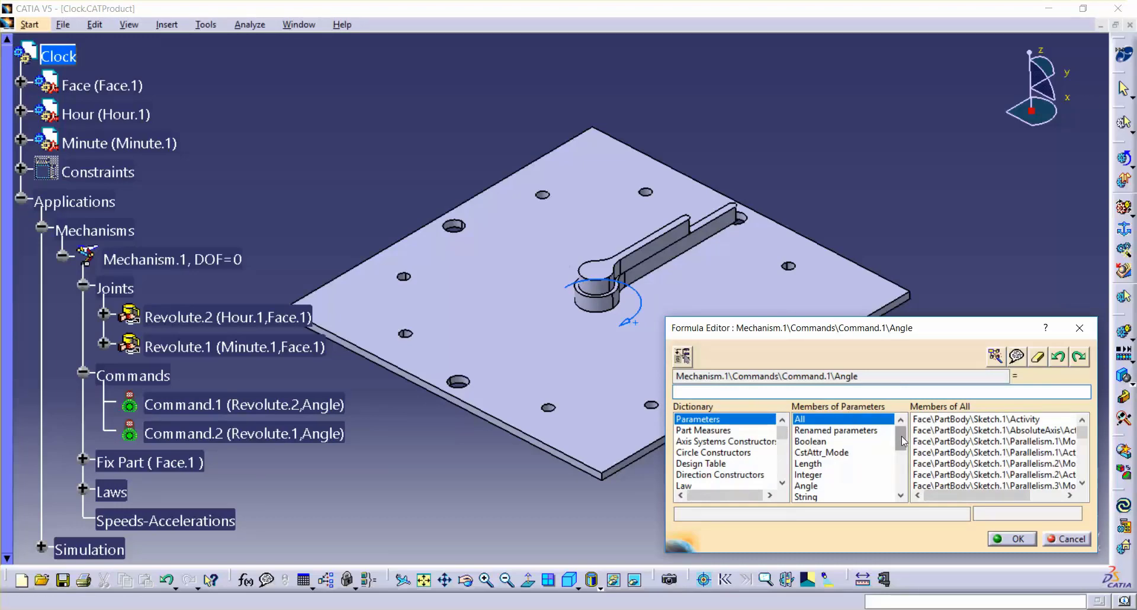
scroll(down, 3)
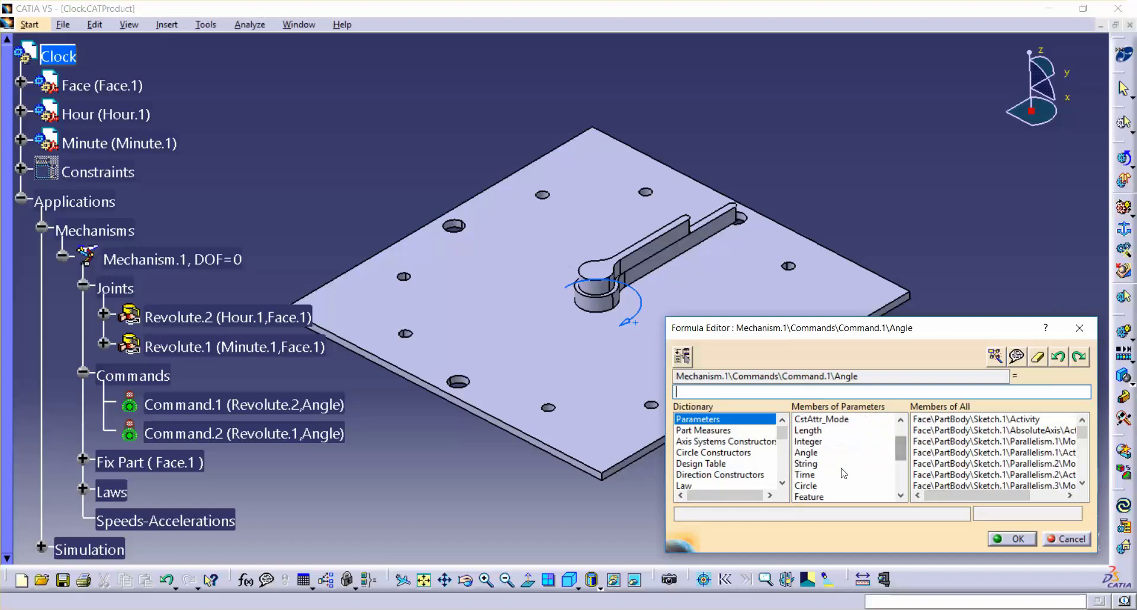
click(805, 474)
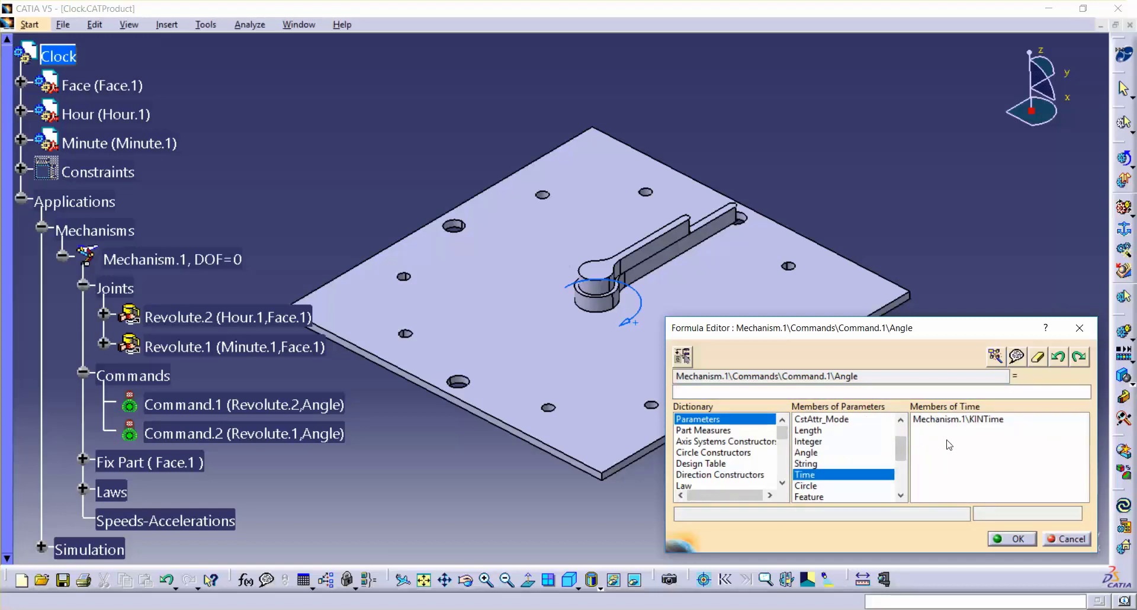
mouse_move(953, 427)
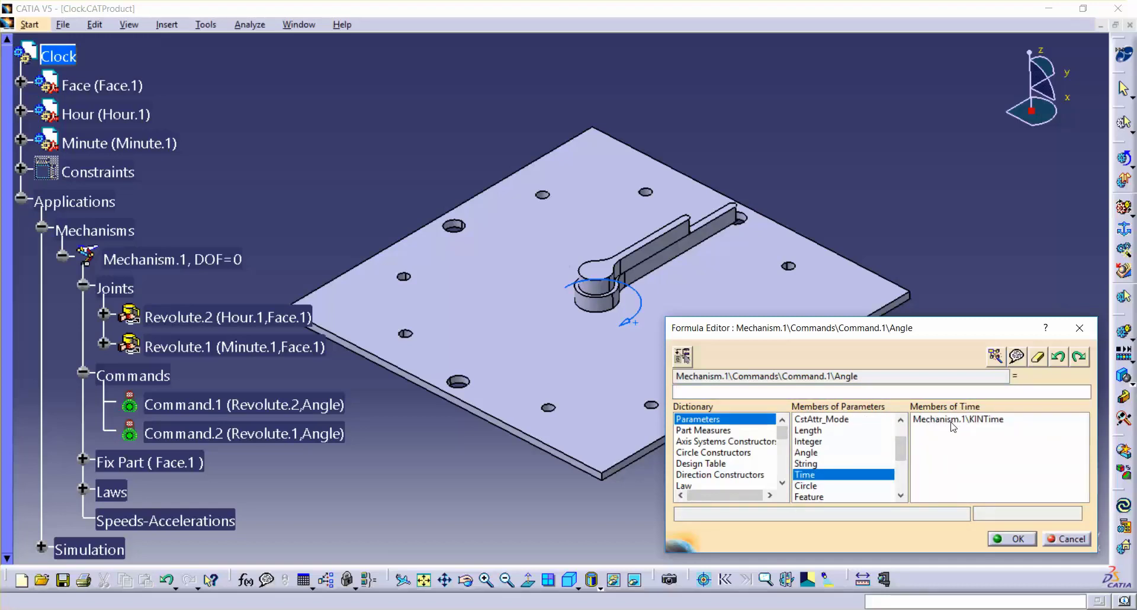
click(958, 419)
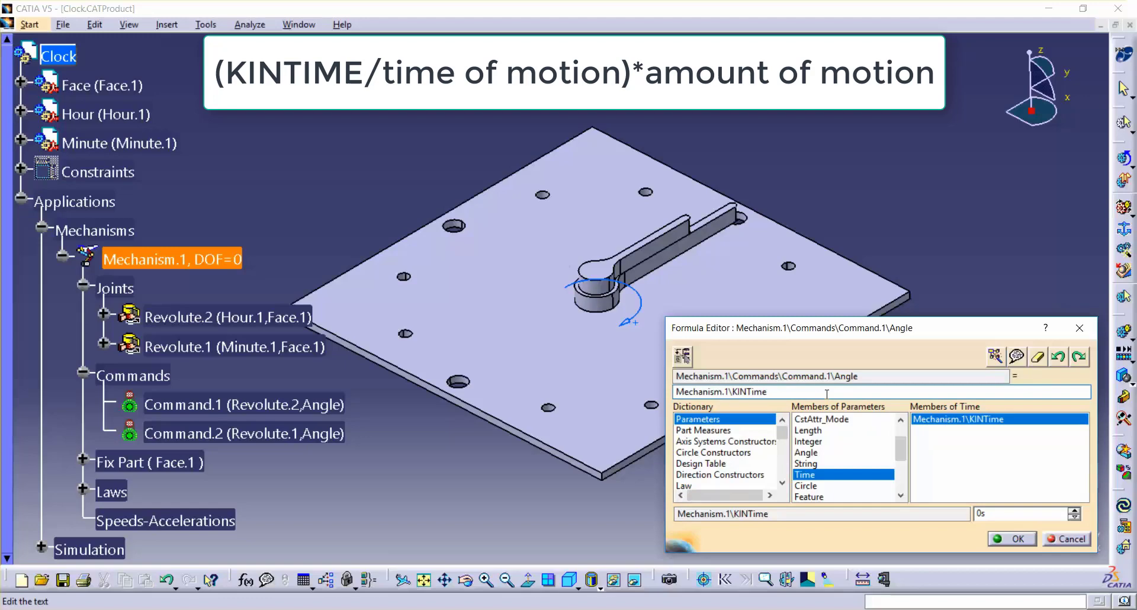
Complete the formula as Mechanism.1\KINTime/43200s*360deg and confirm both Command.1 dialogs
text(/)
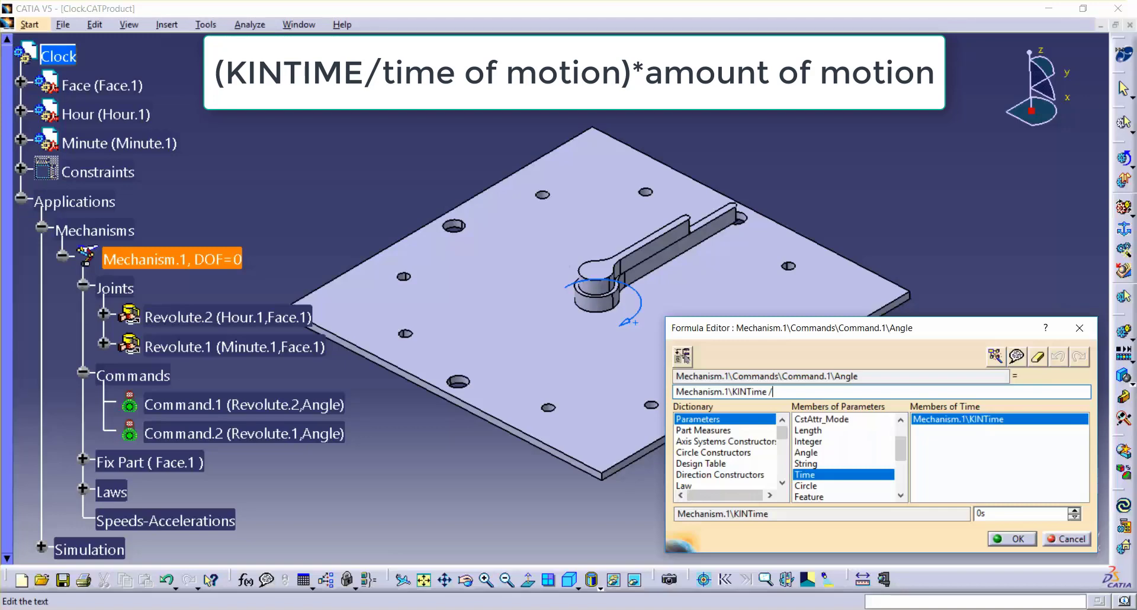
text(4320)
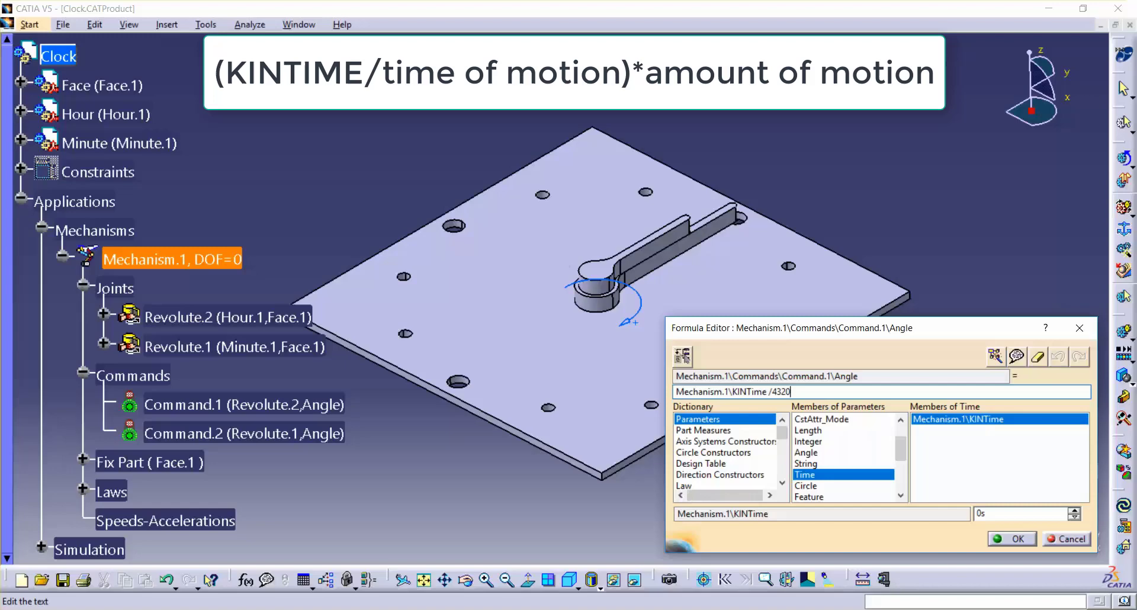
text(00s)
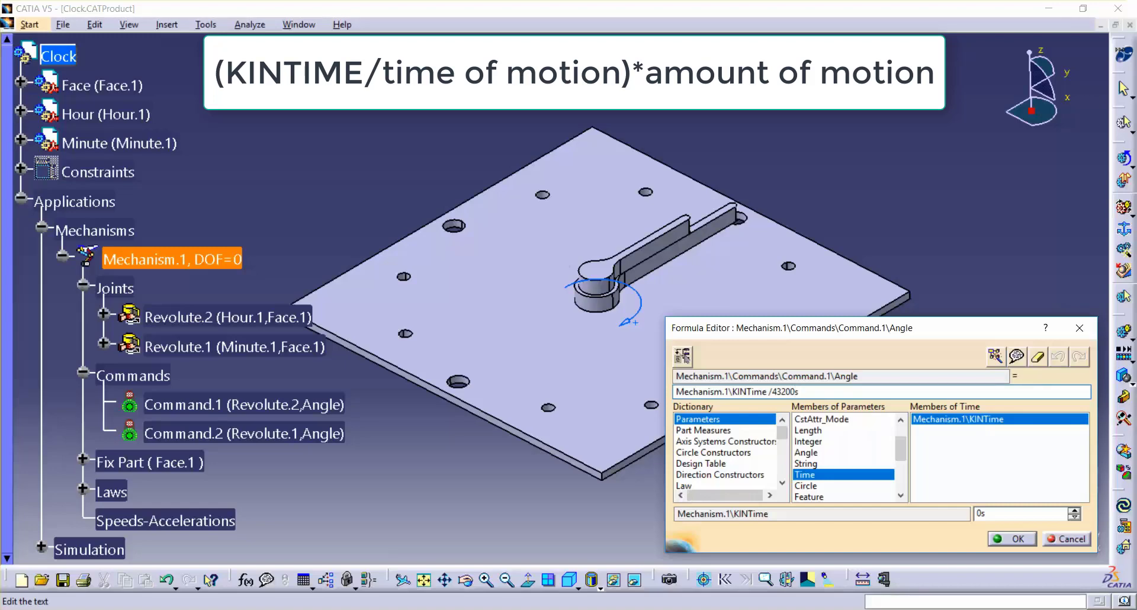
text(*)
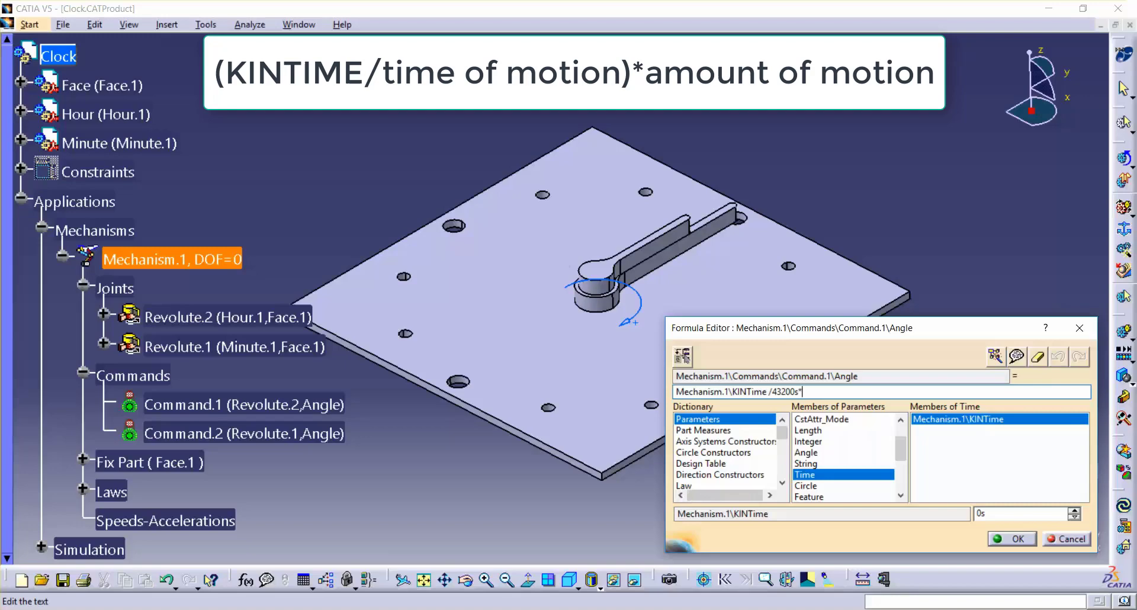
text(360)
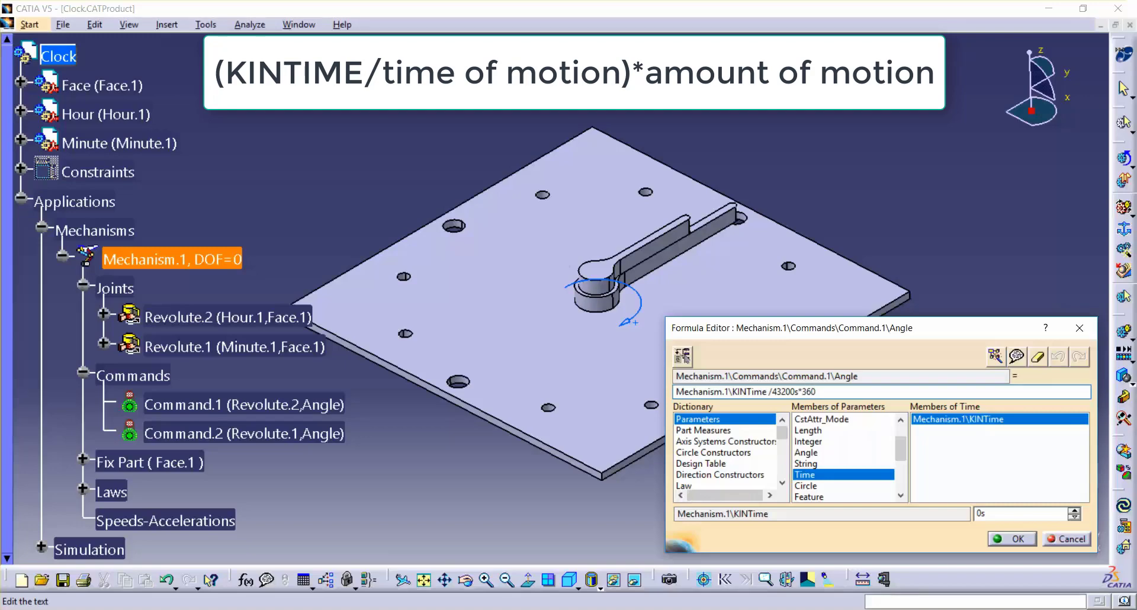
text(deg)
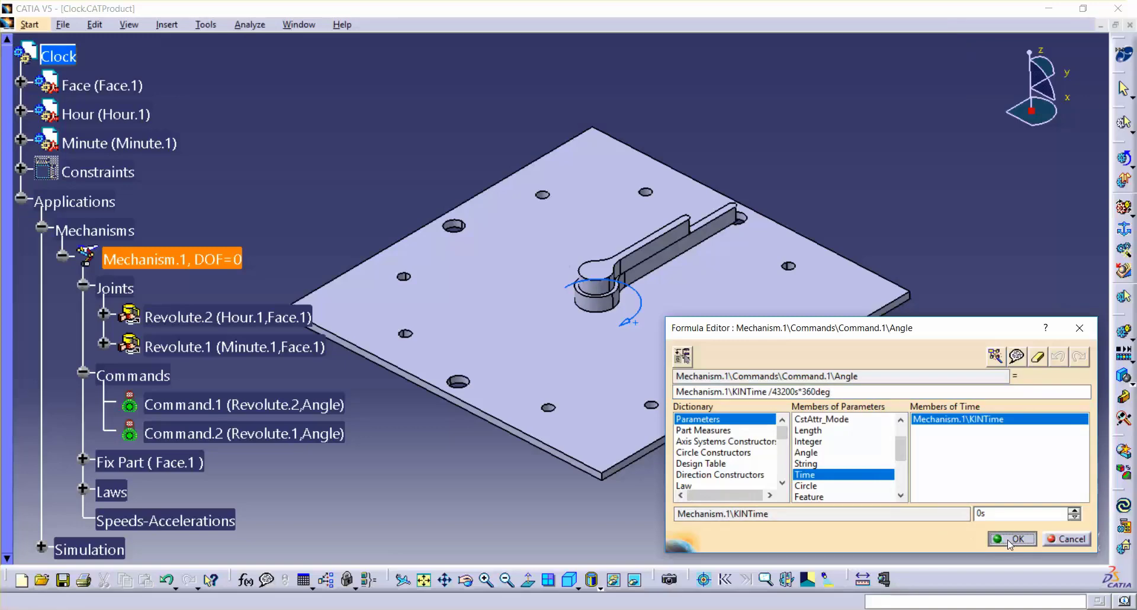
click(1012, 539)
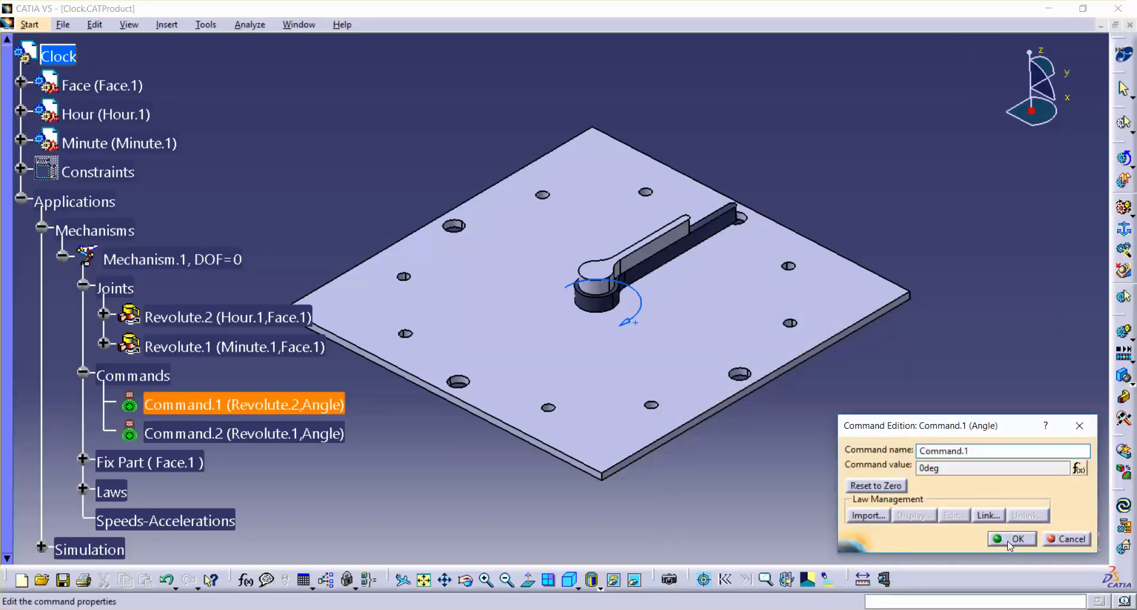
click(1013, 539)
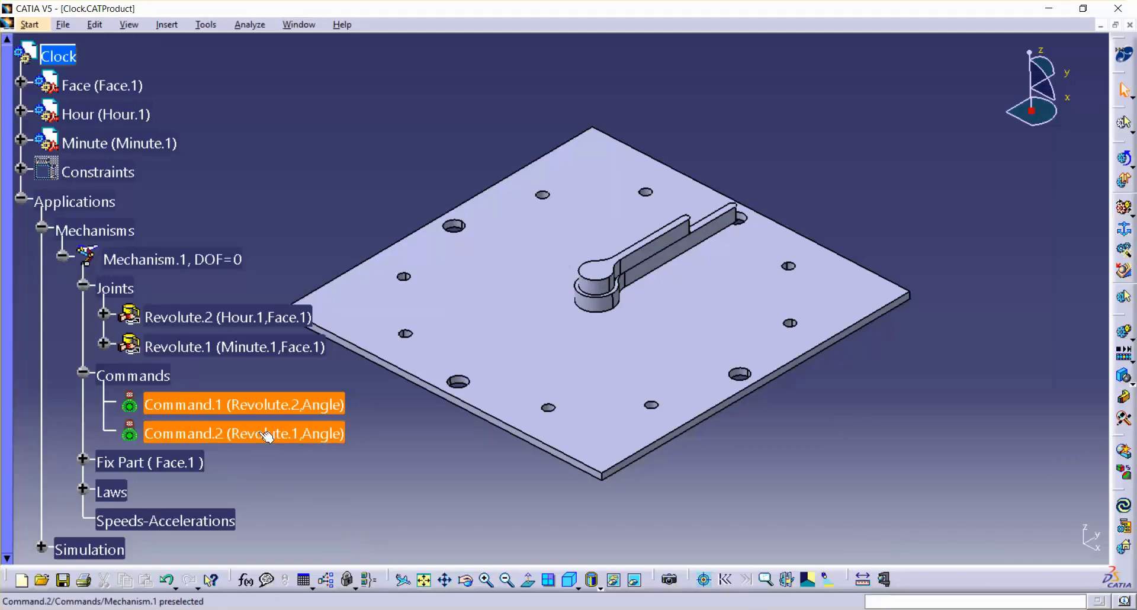
Begin a formula for Command.2's angle by inserting Mechanism.1\KINTime
double_click(245, 433)
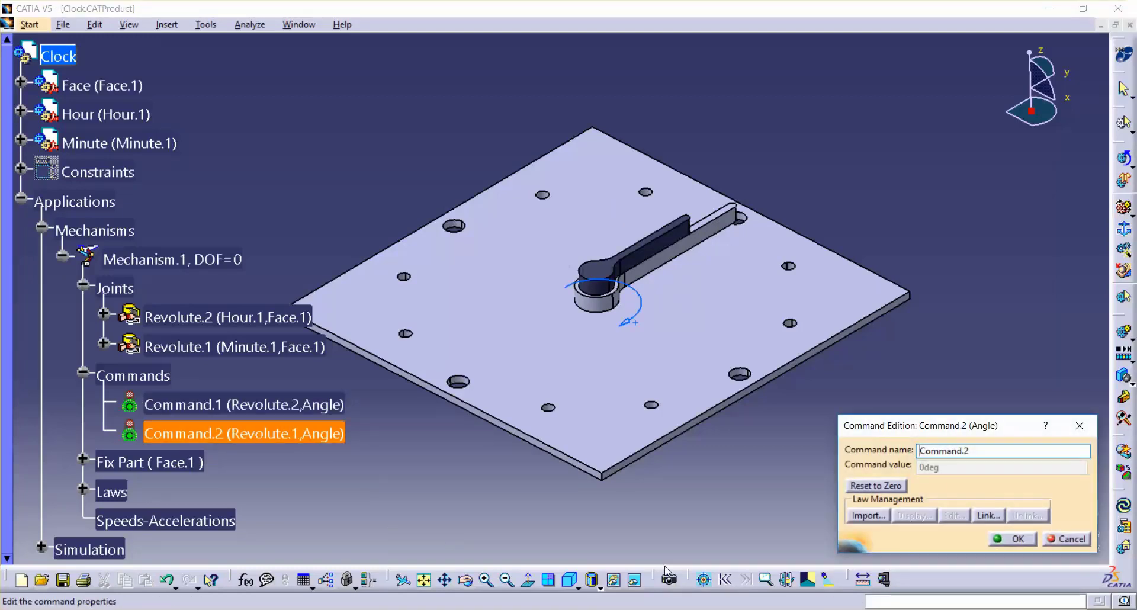
mouse_move(955, 474)
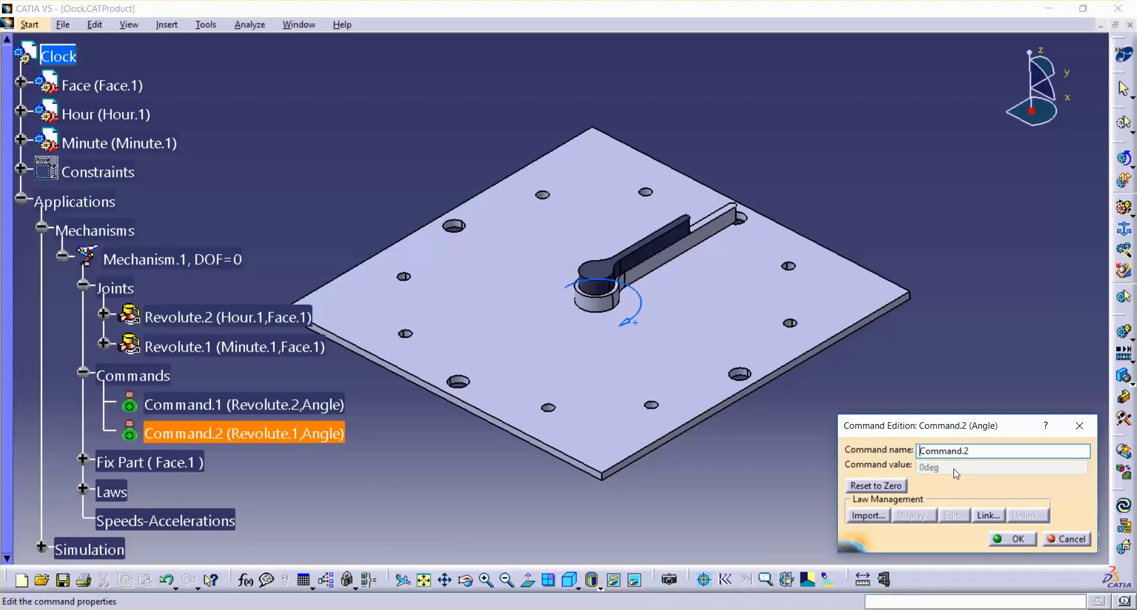
right_click(956, 467)
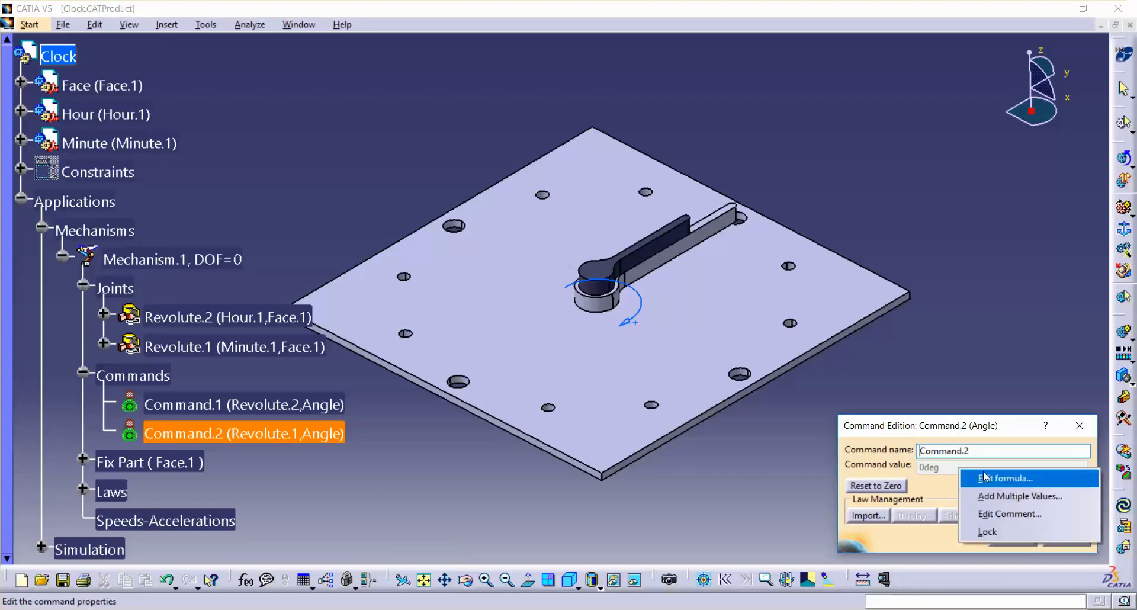
click(1005, 478)
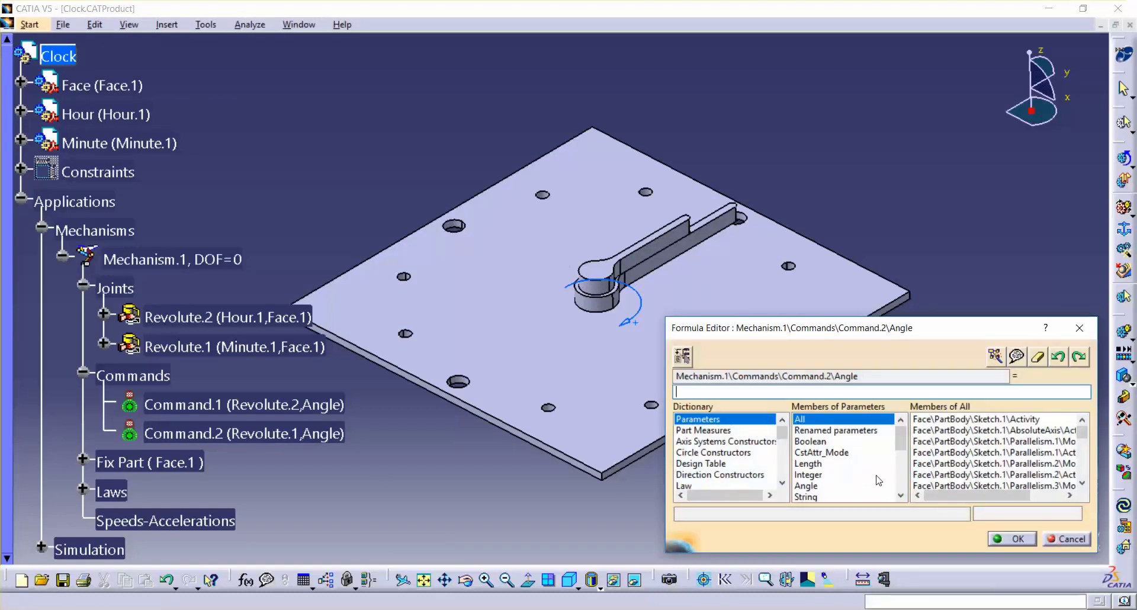
scroll(down, 3)
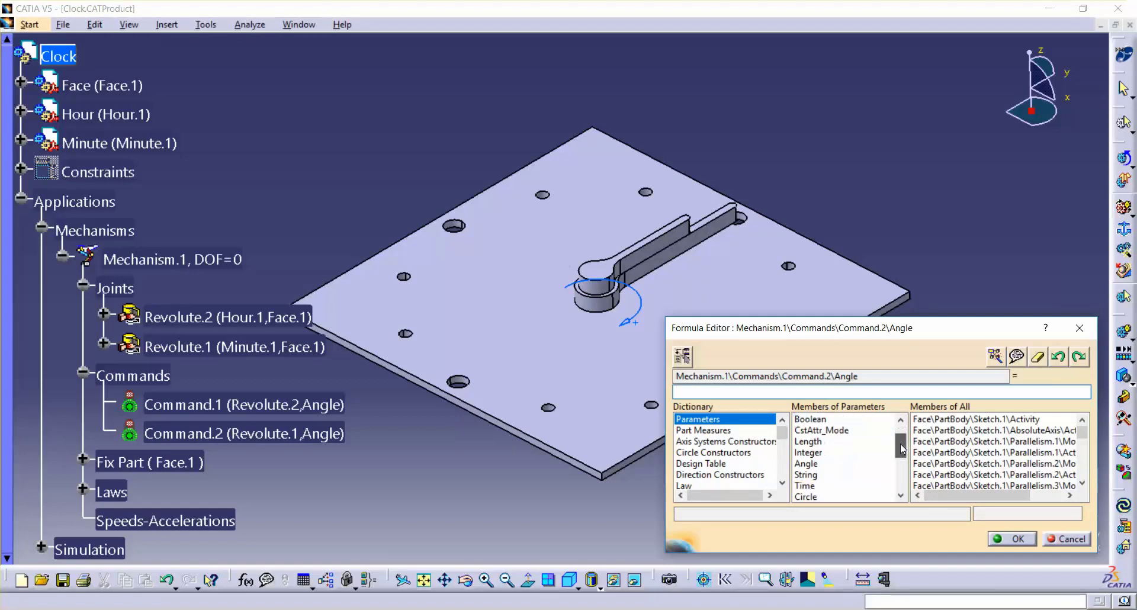
click(804, 474)
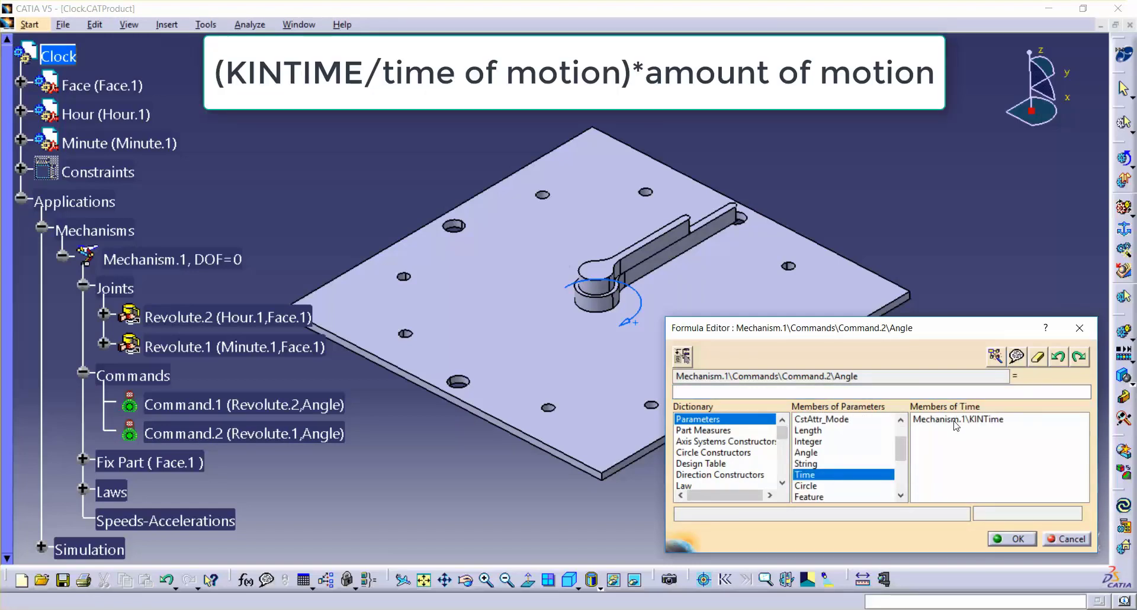
double_click(958, 419)
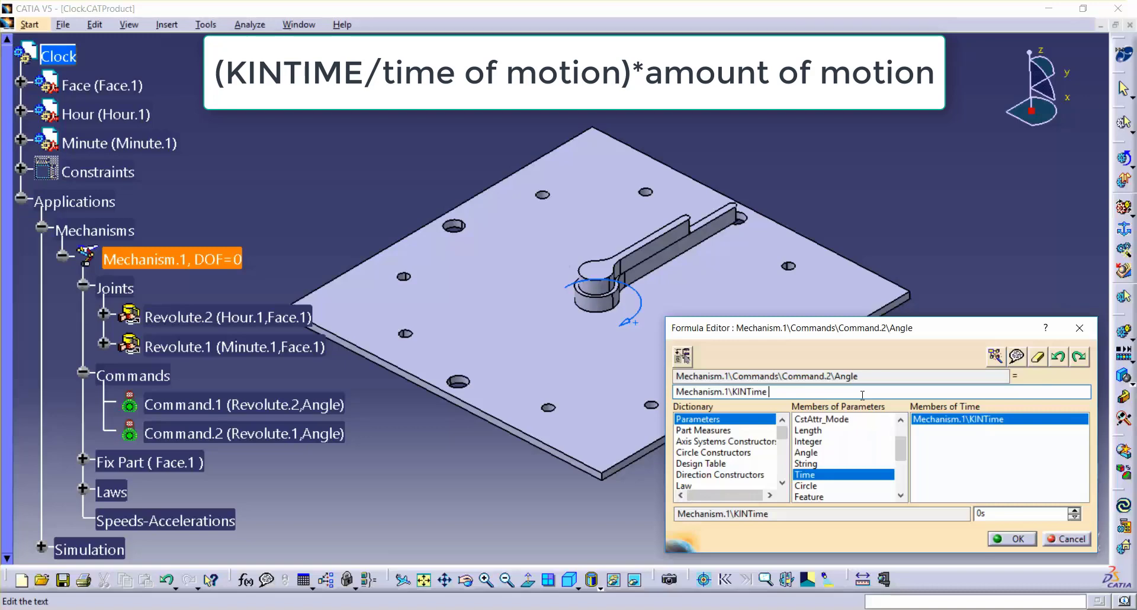
Complete the formula as /43200s*4320deg and confirm both Command.2 dialogs
text(/)
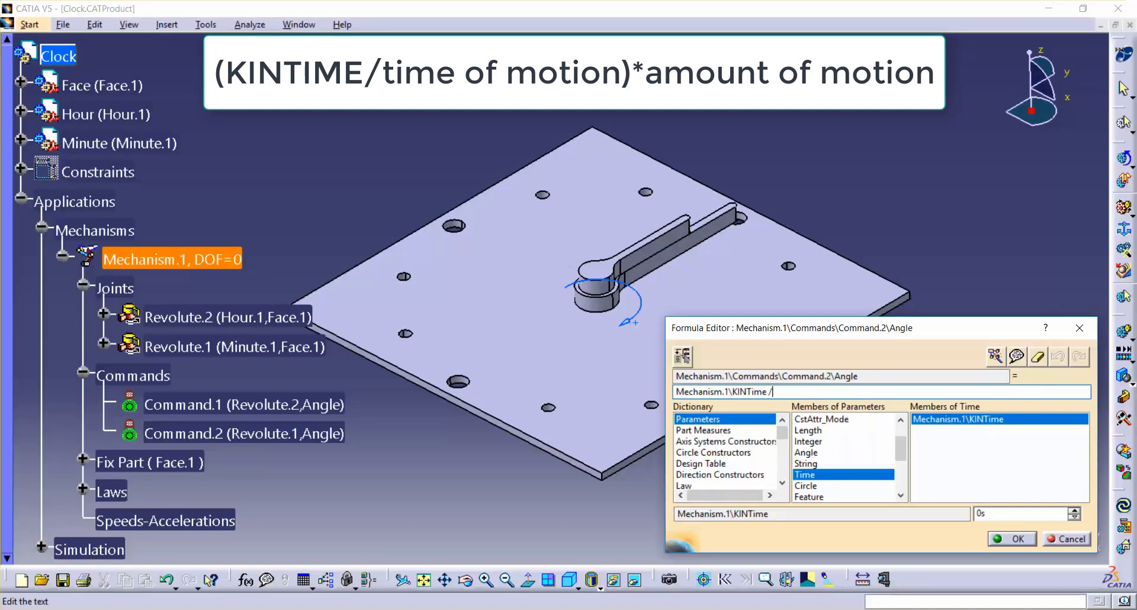
text(43200)
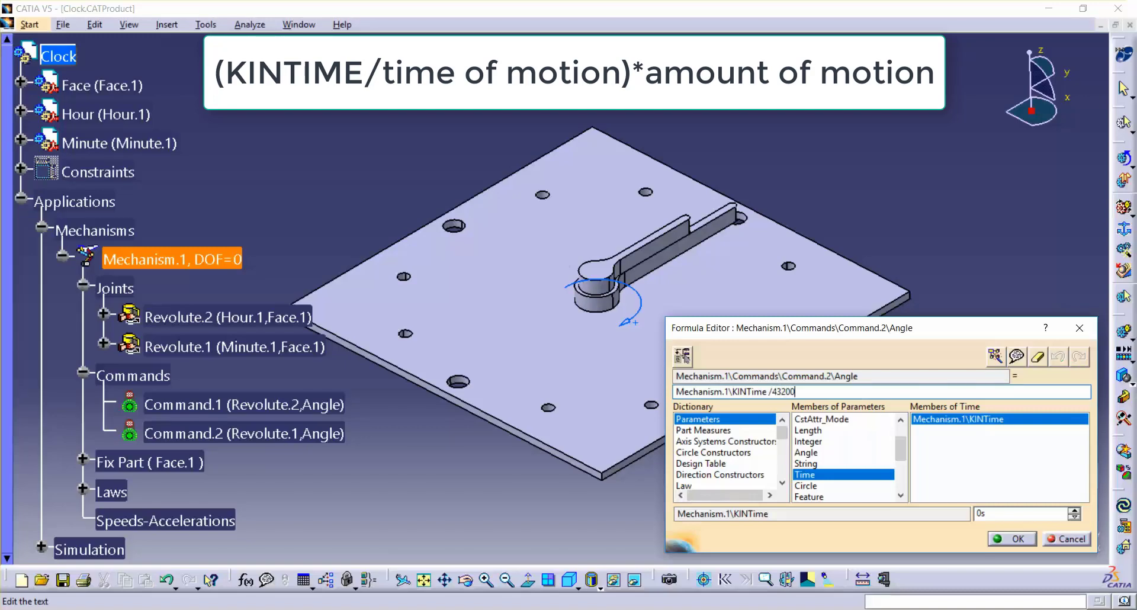
text(s)
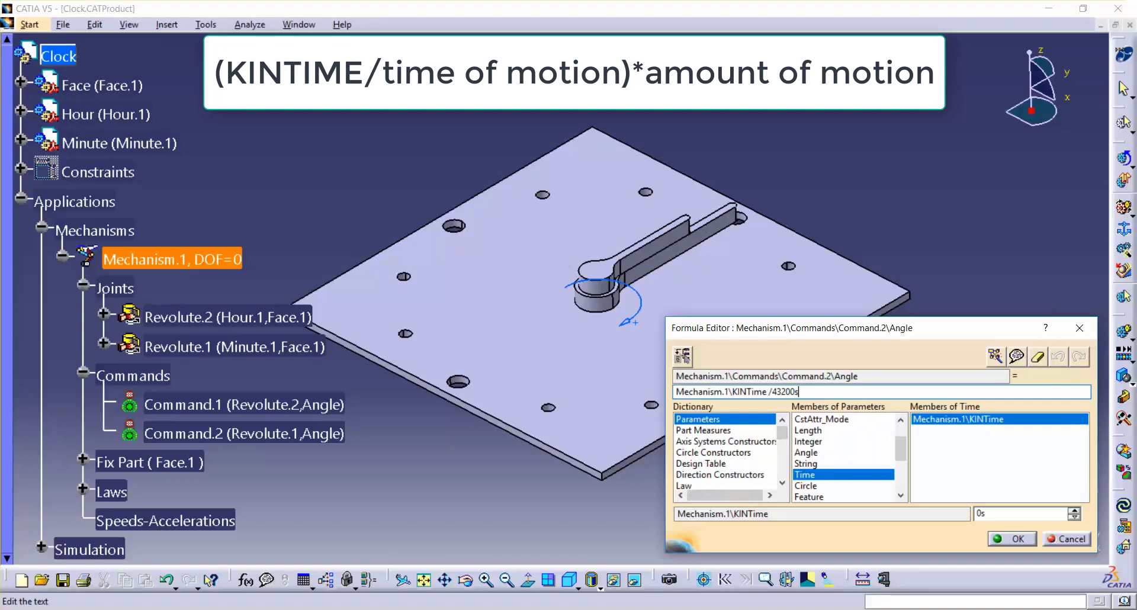
text(*)
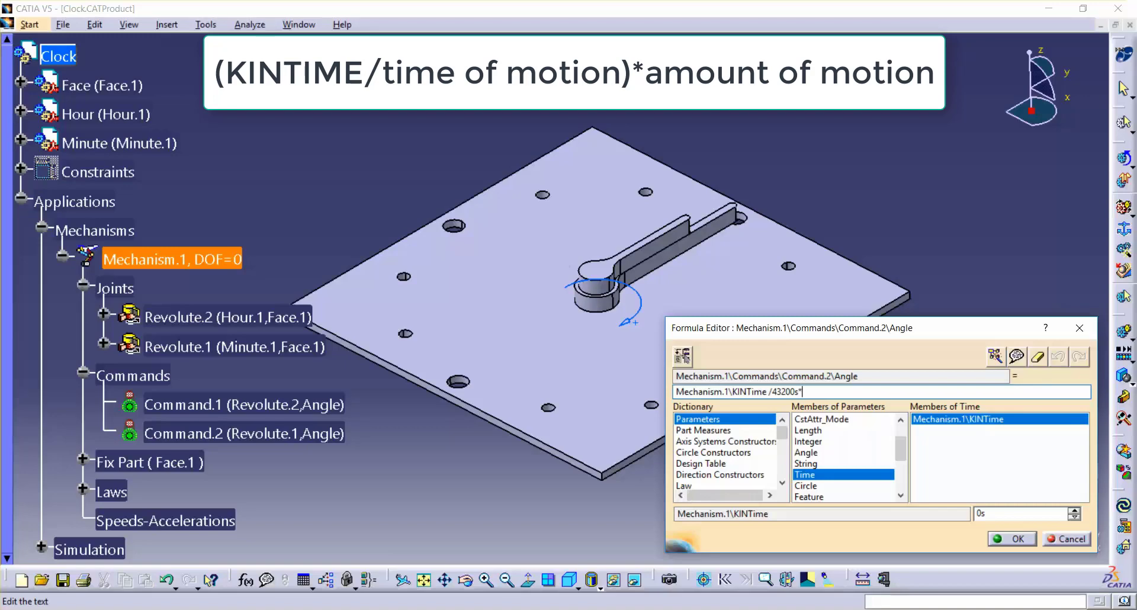
text(4320)
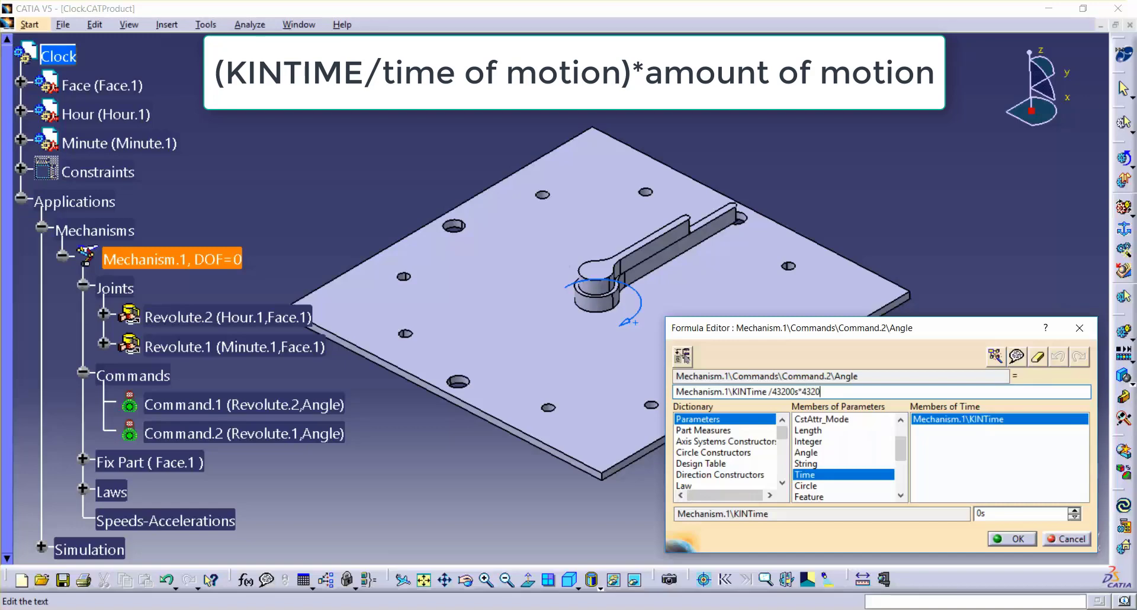
text(deg)
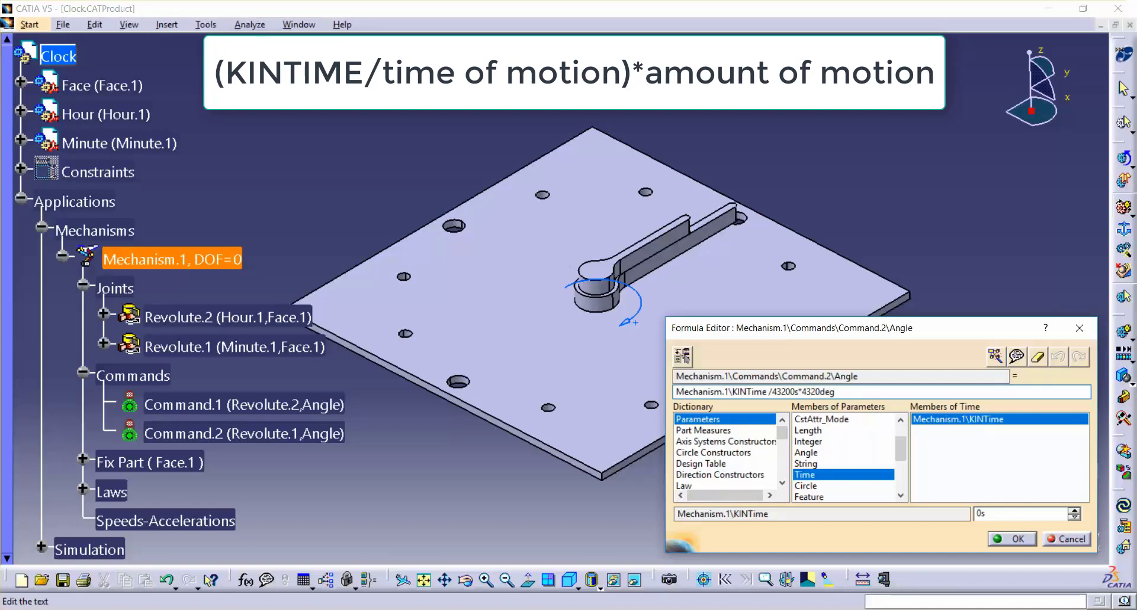
click(836, 392)
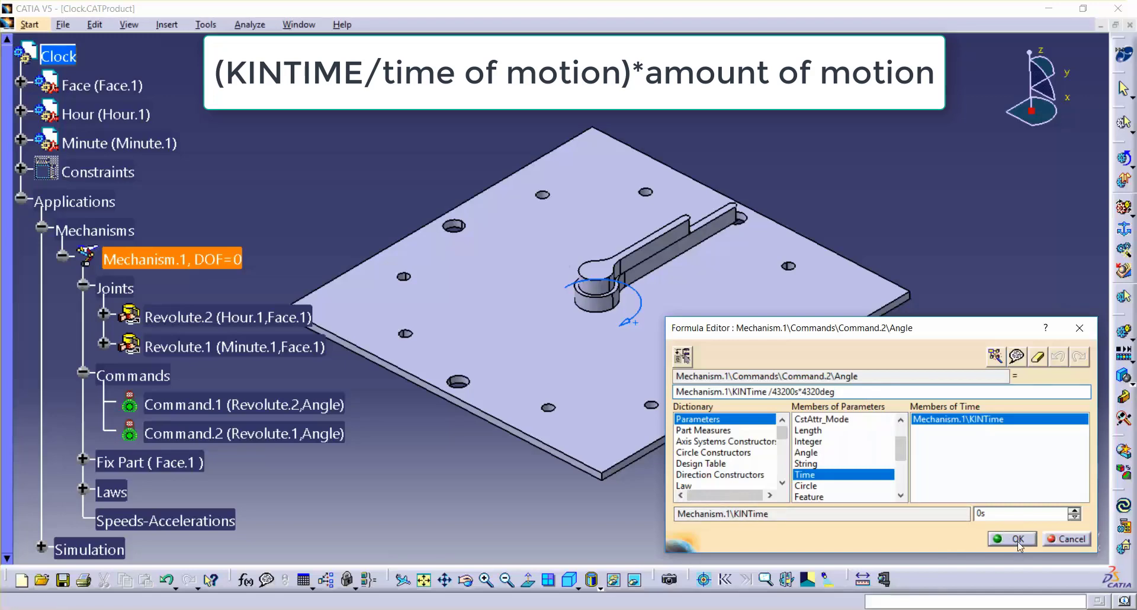
click(1011, 539)
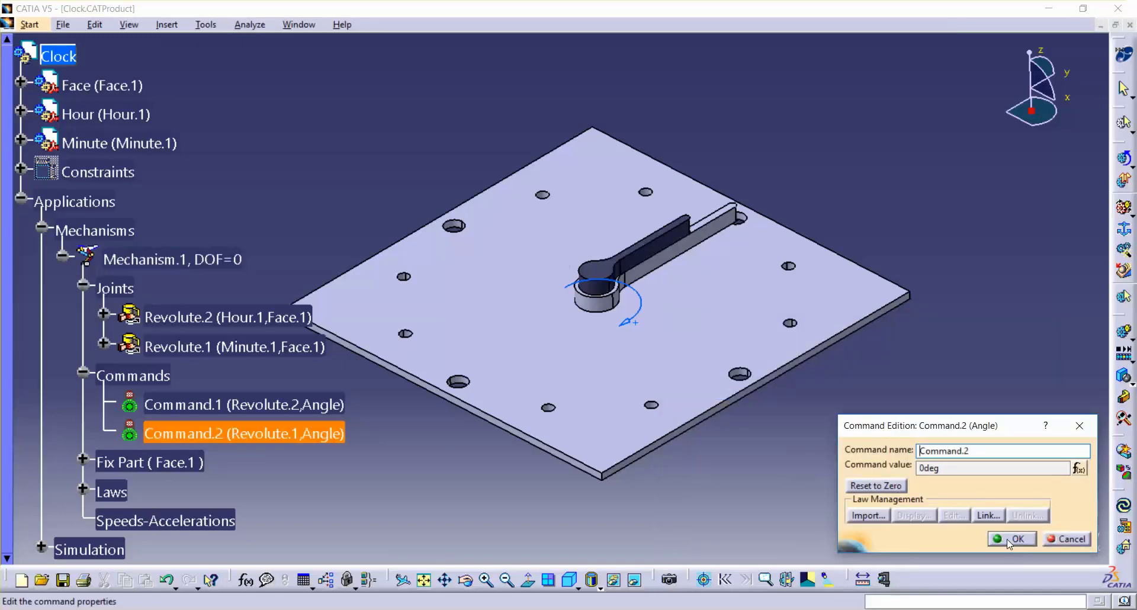
click(1014, 539)
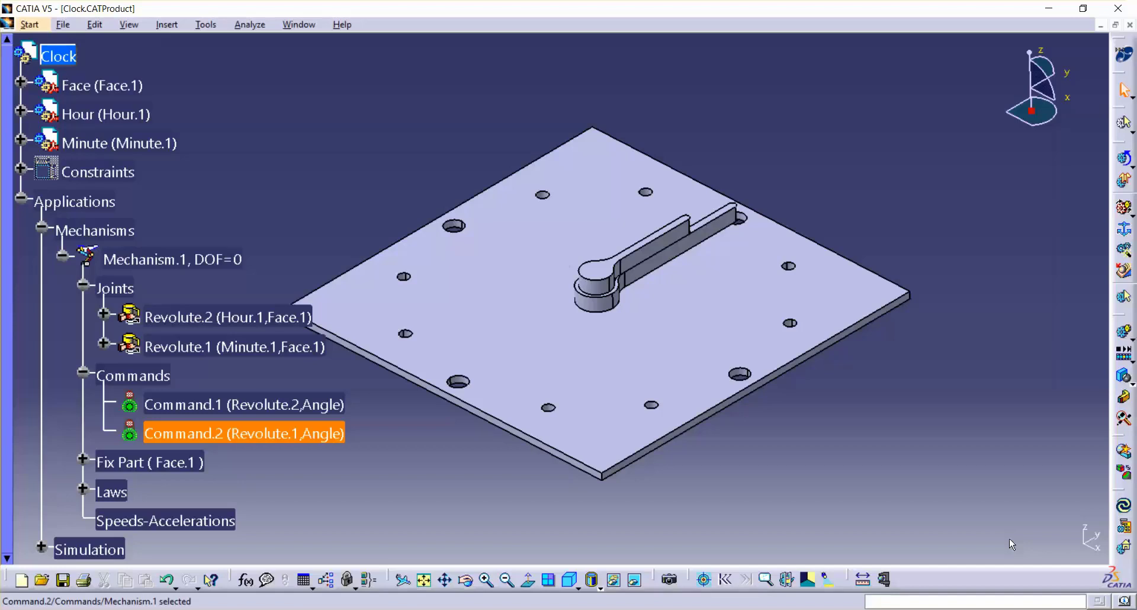
mouse_move(949, 251)
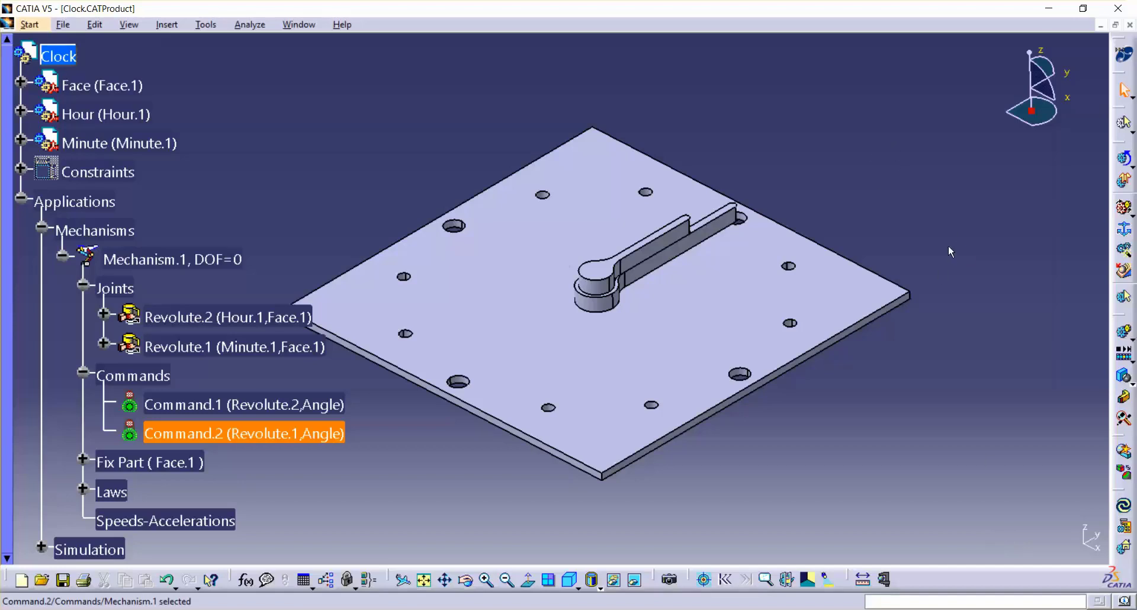
mouse_move(967, 250)
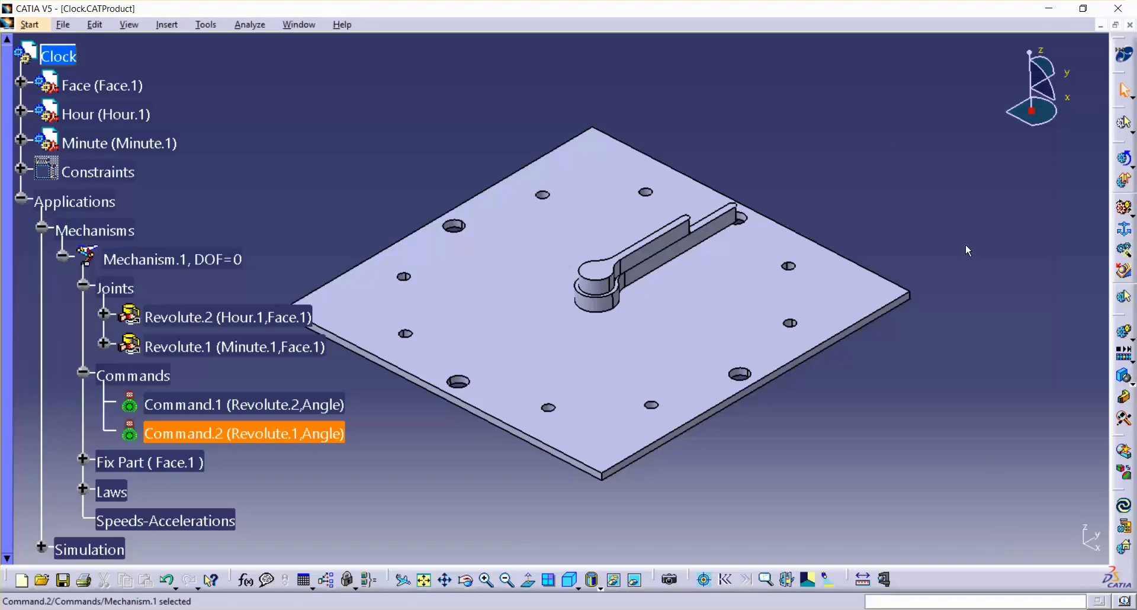
mouse_move(971, 246)
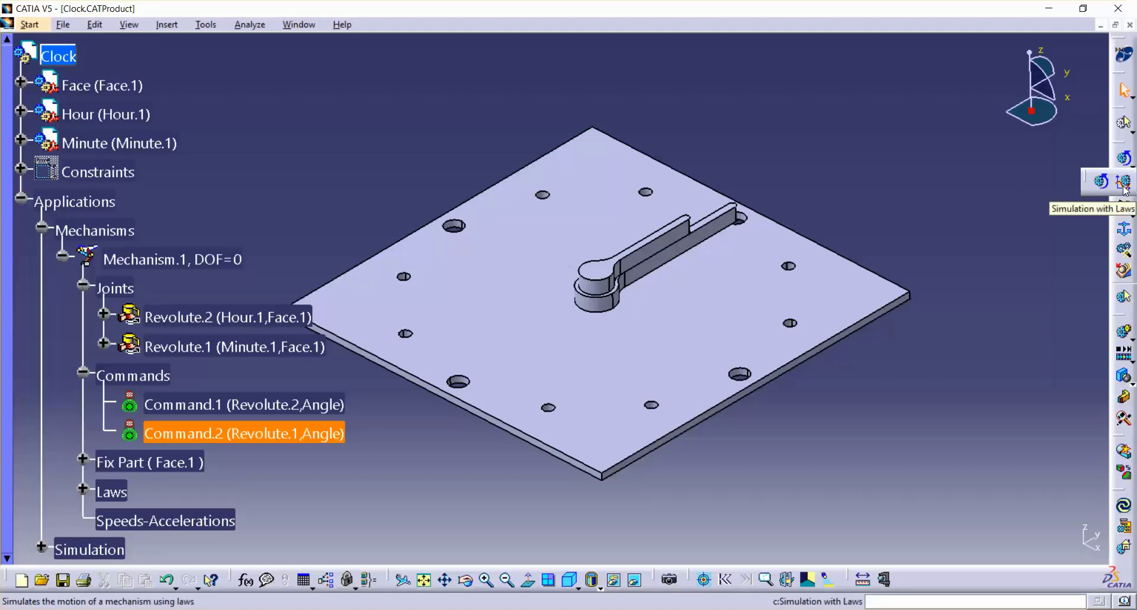
Start a laws-based simulation and extend its maximum time bound to 43200 s
click(1121, 181)
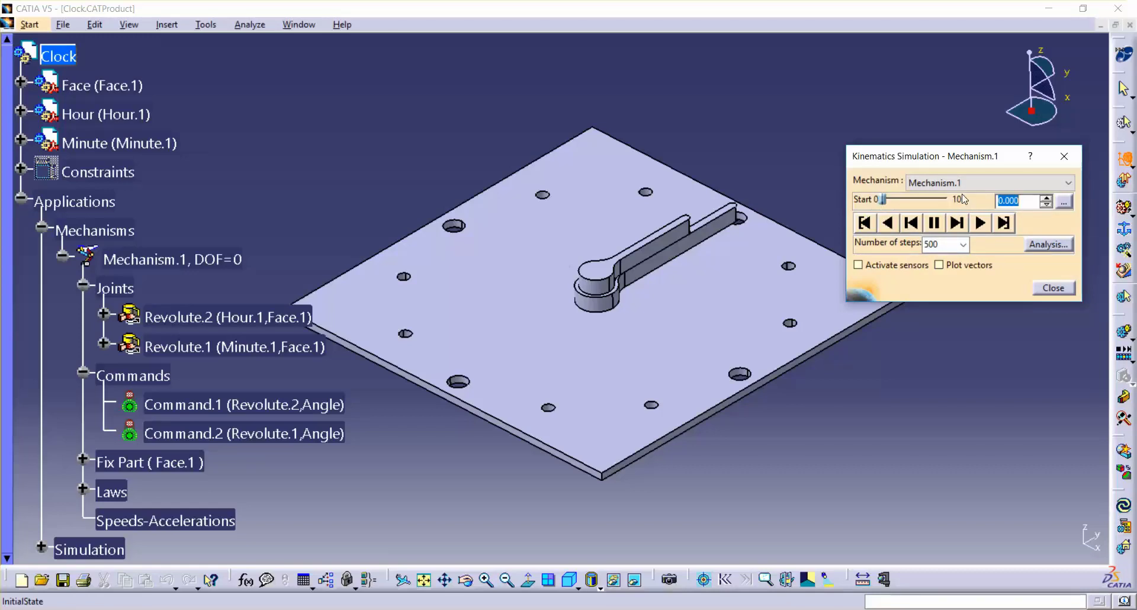
mouse_move(1065, 204)
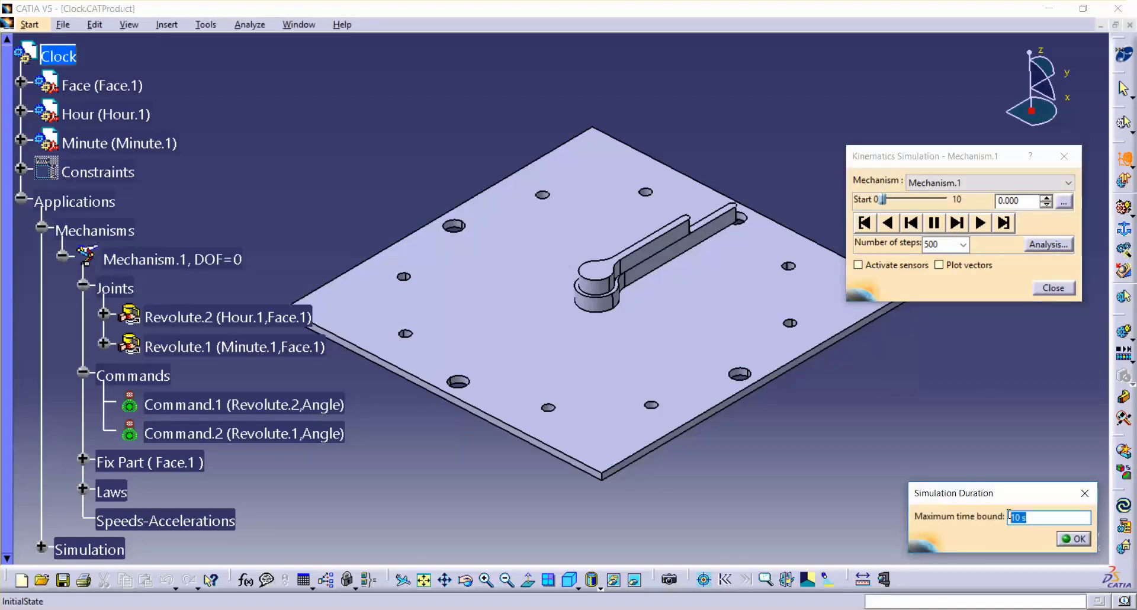
text(43200)
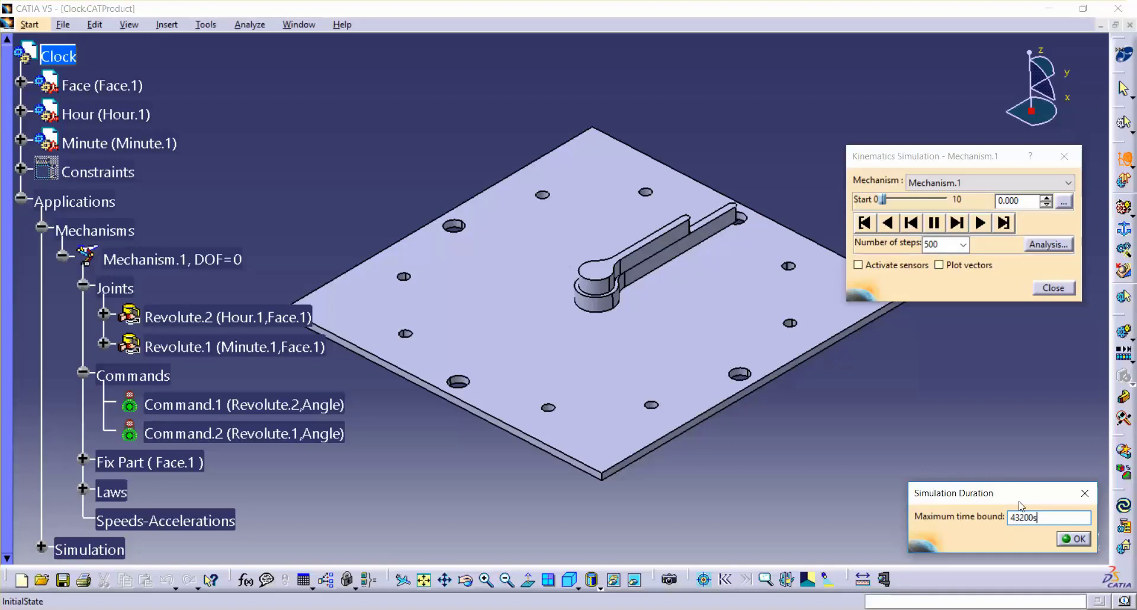
click(1073, 538)
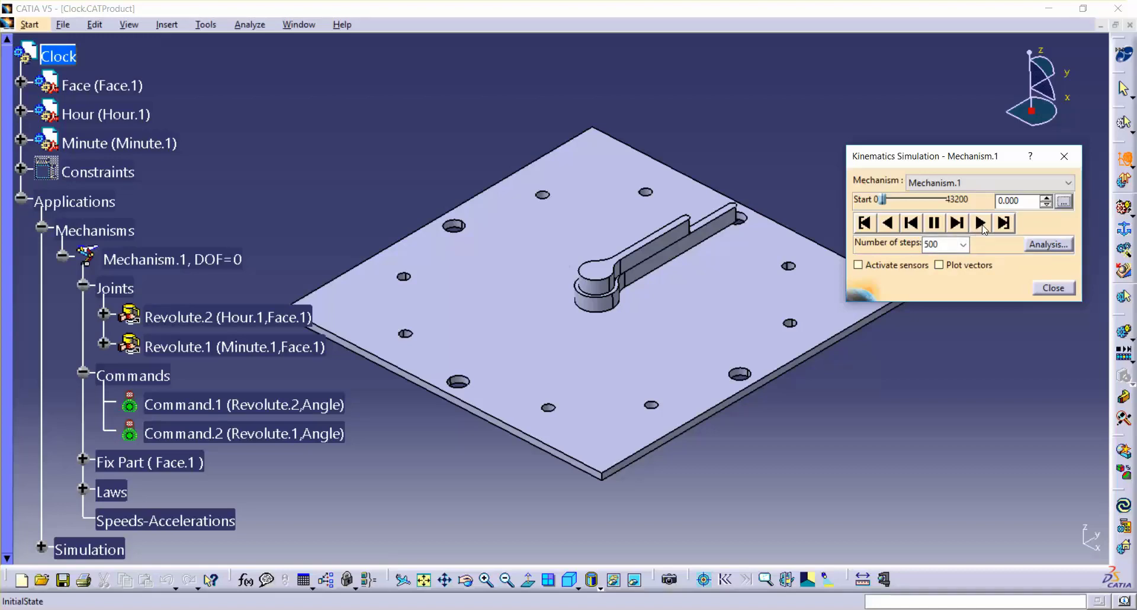
Play the laws simulation forward to 43200 s, watching both hands rotate
click(980, 223)
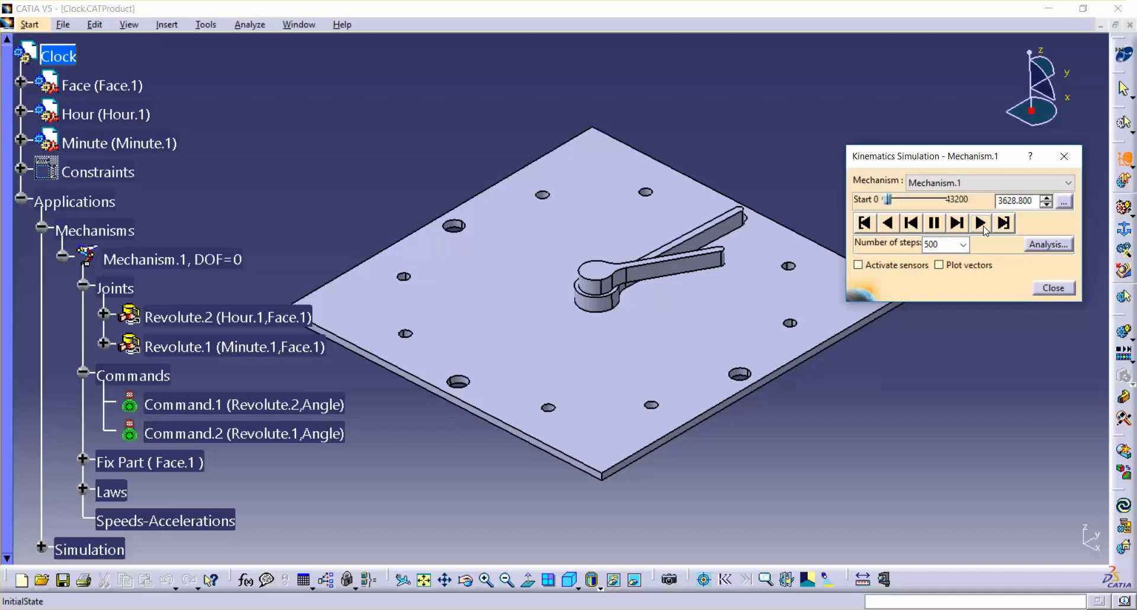
click(980, 223)
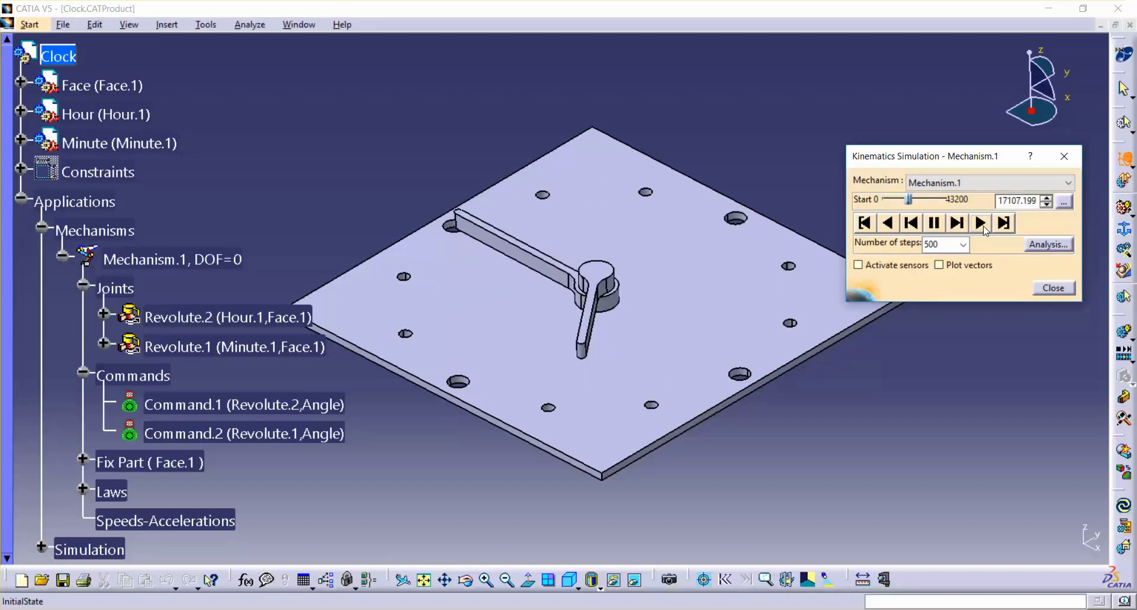
click(980, 224)
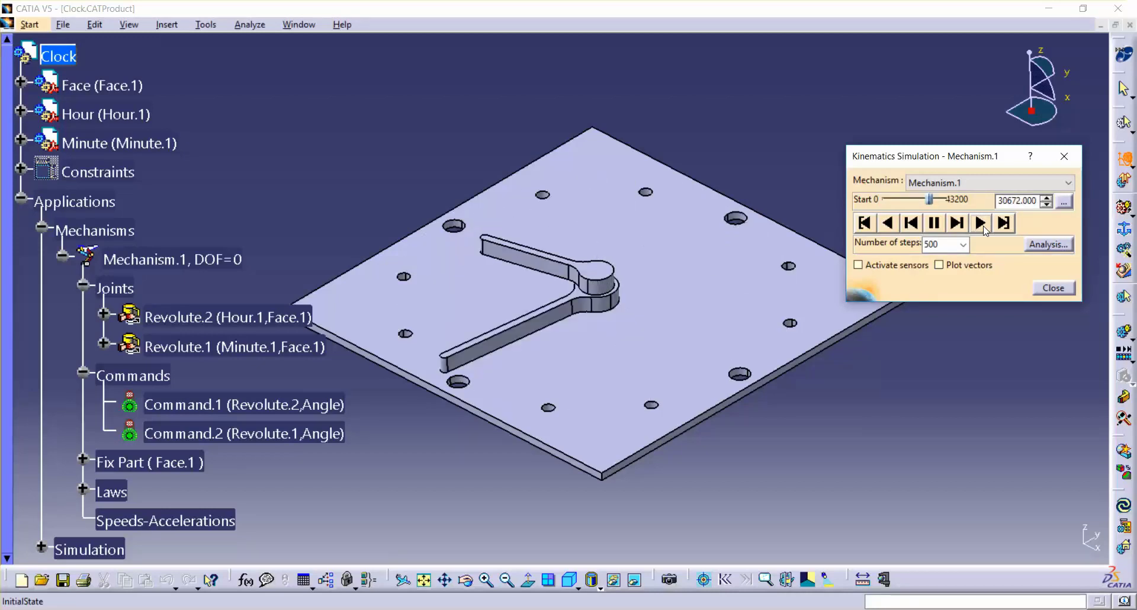
click(980, 223)
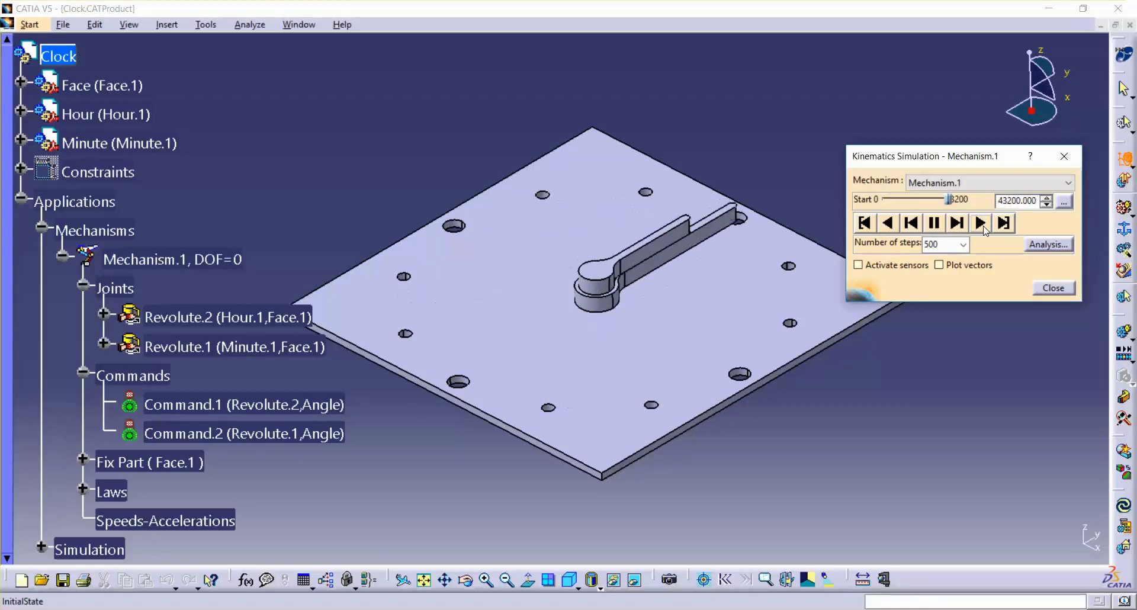